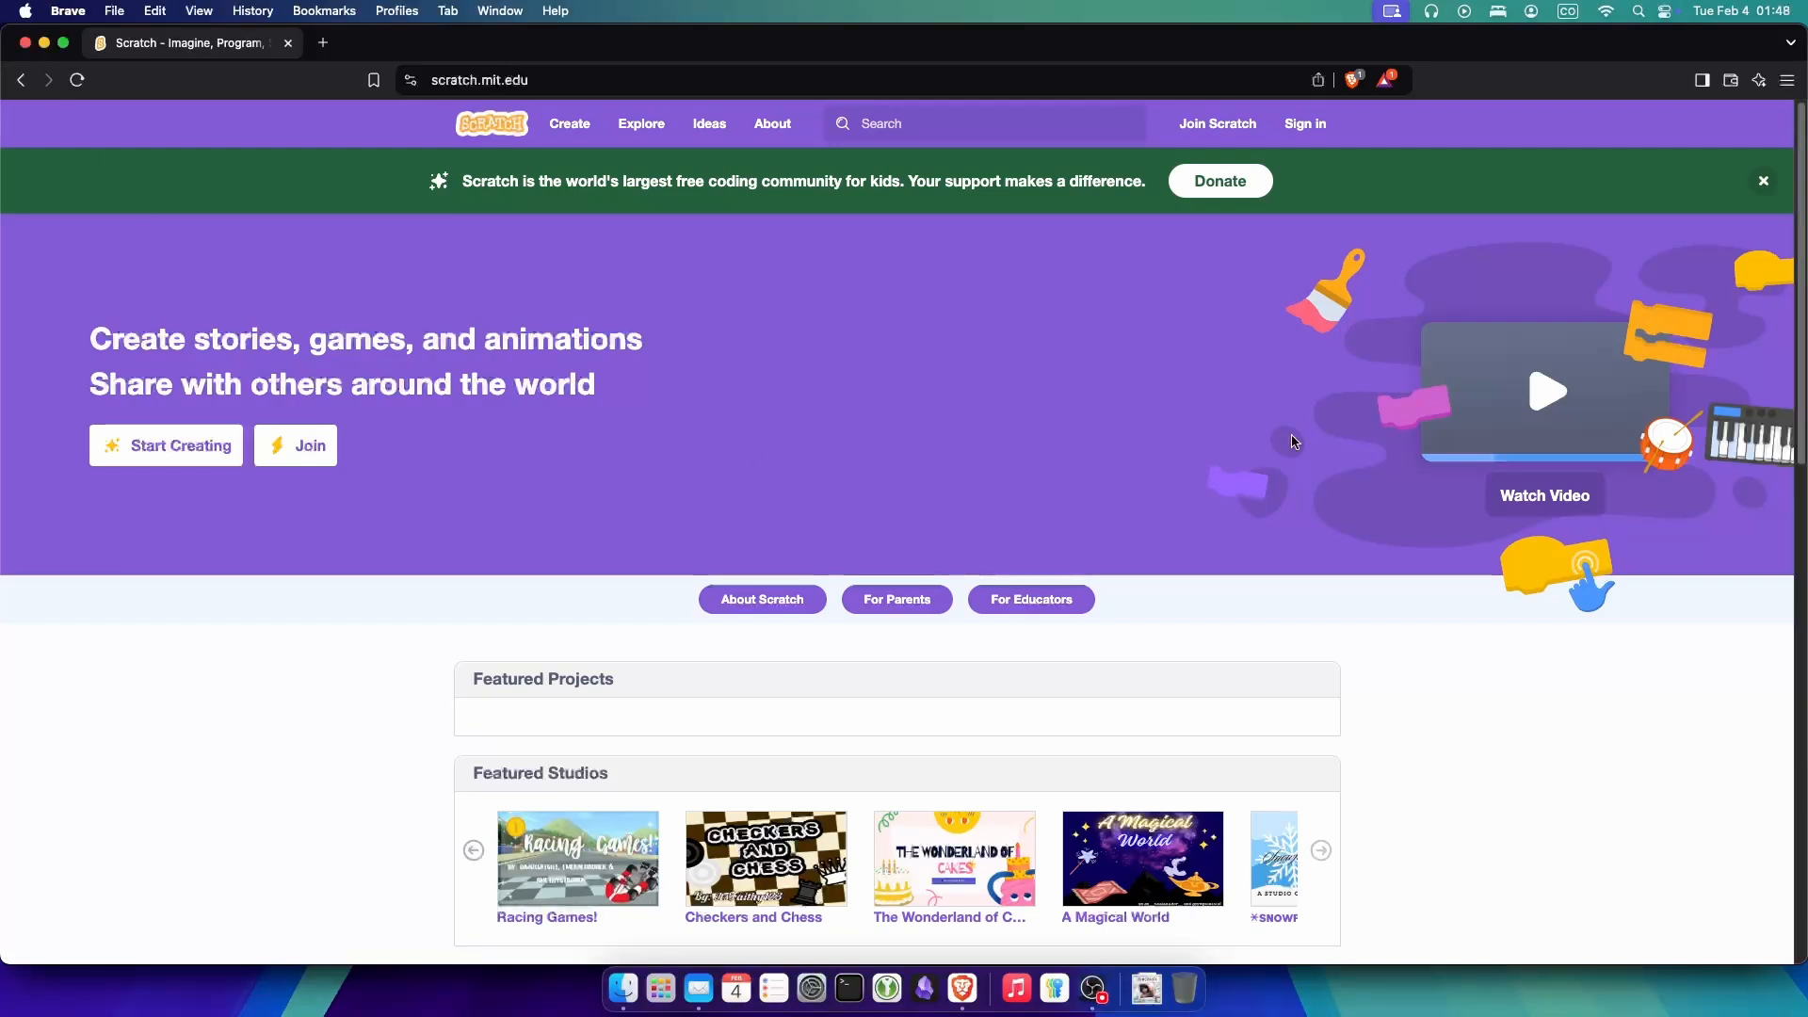
mouse_move(821, 320)
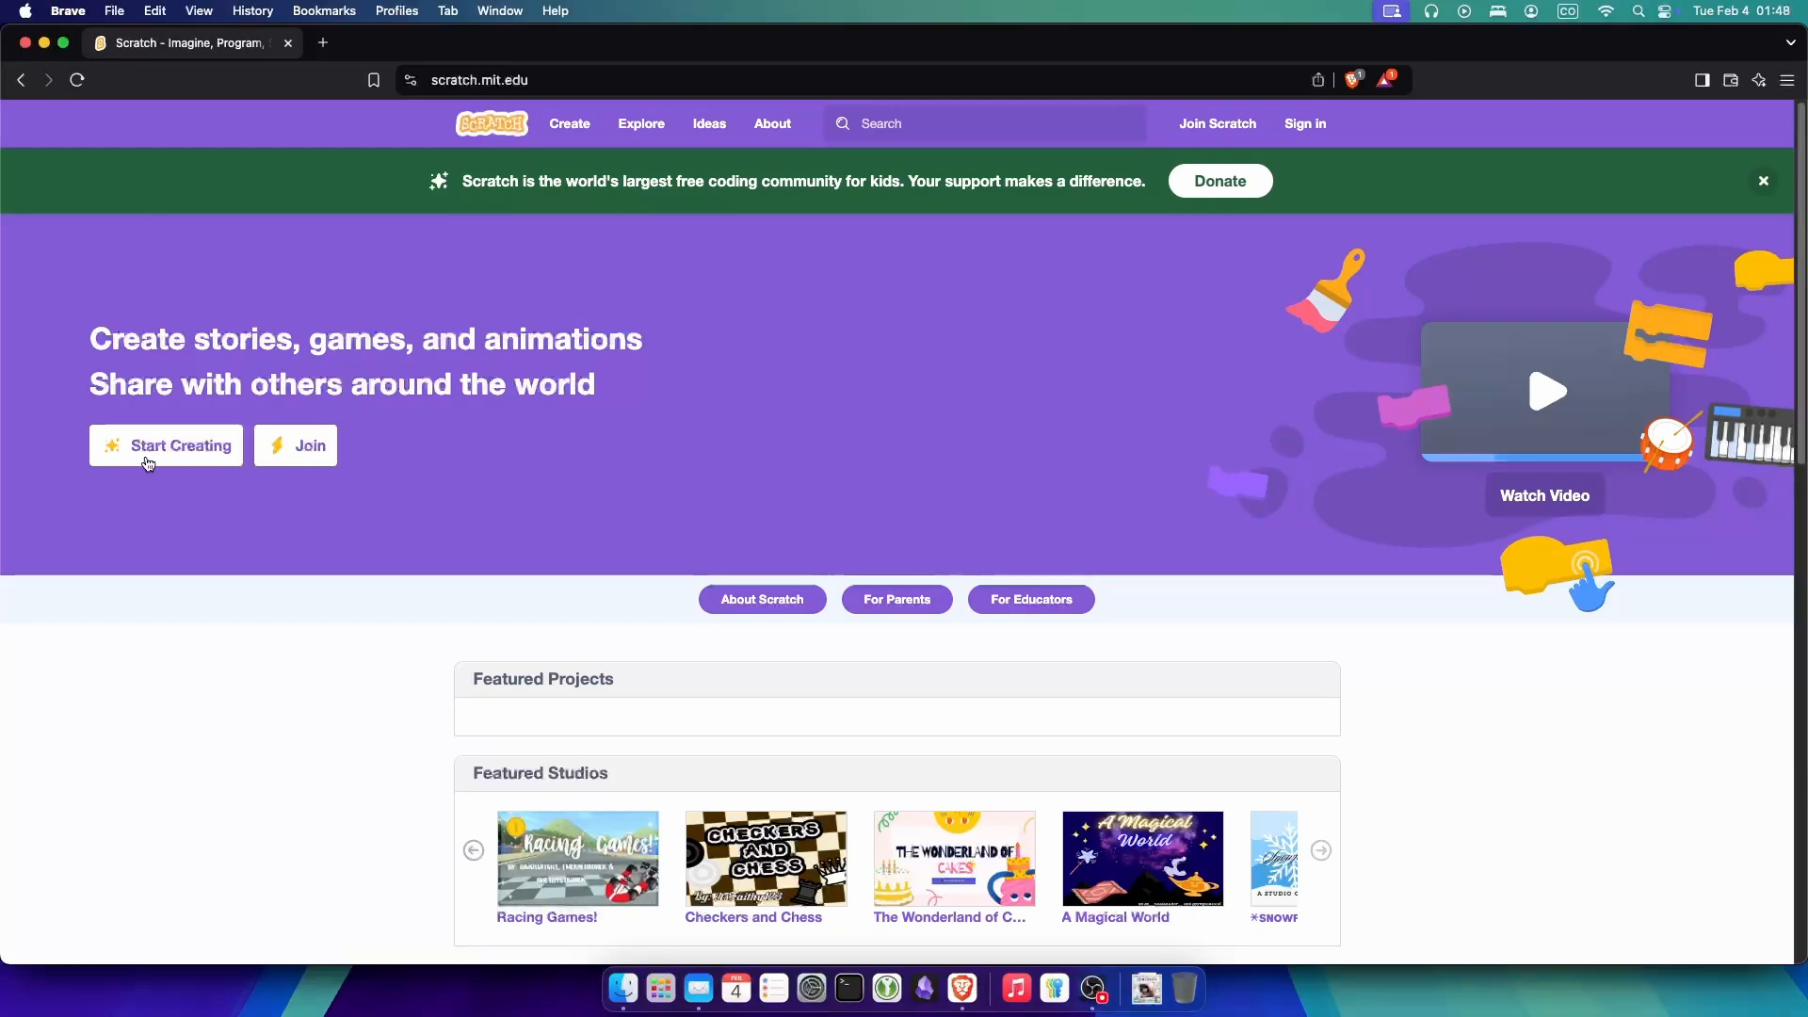
Step: Start a new Scratch project from the home page with Start Creating
left_click(165, 446)
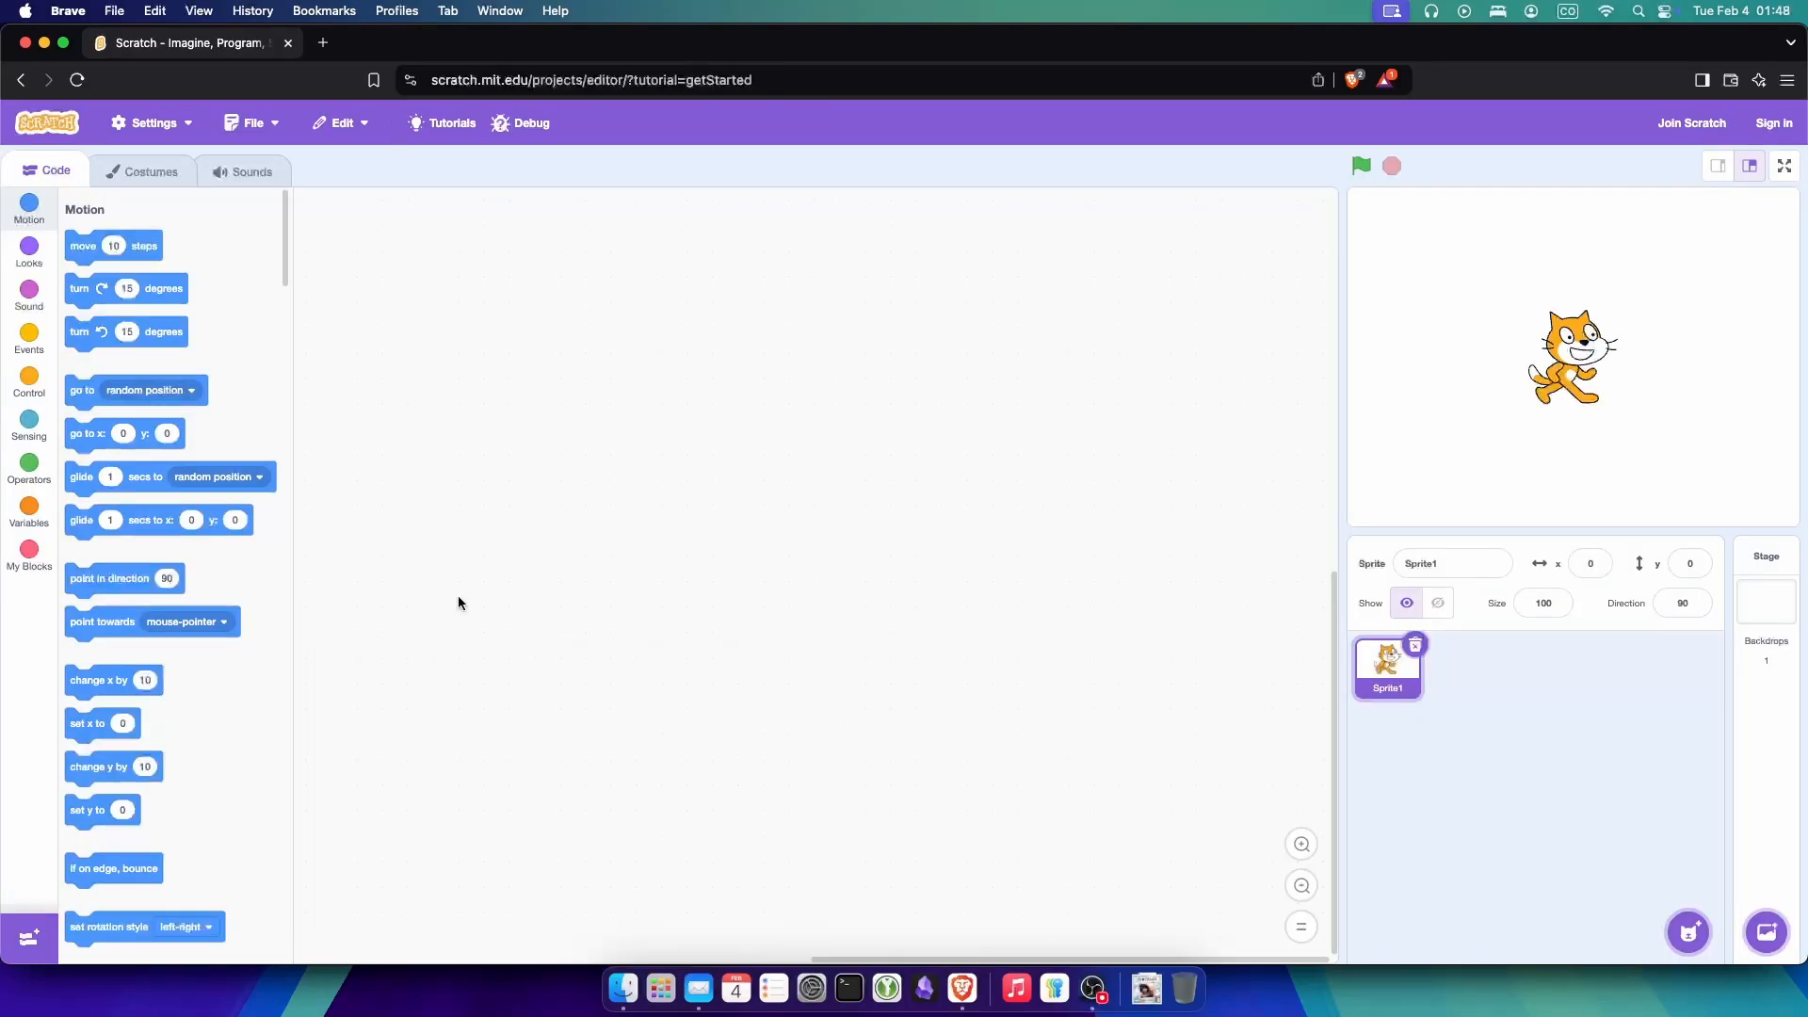
mouse_move(472, 601)
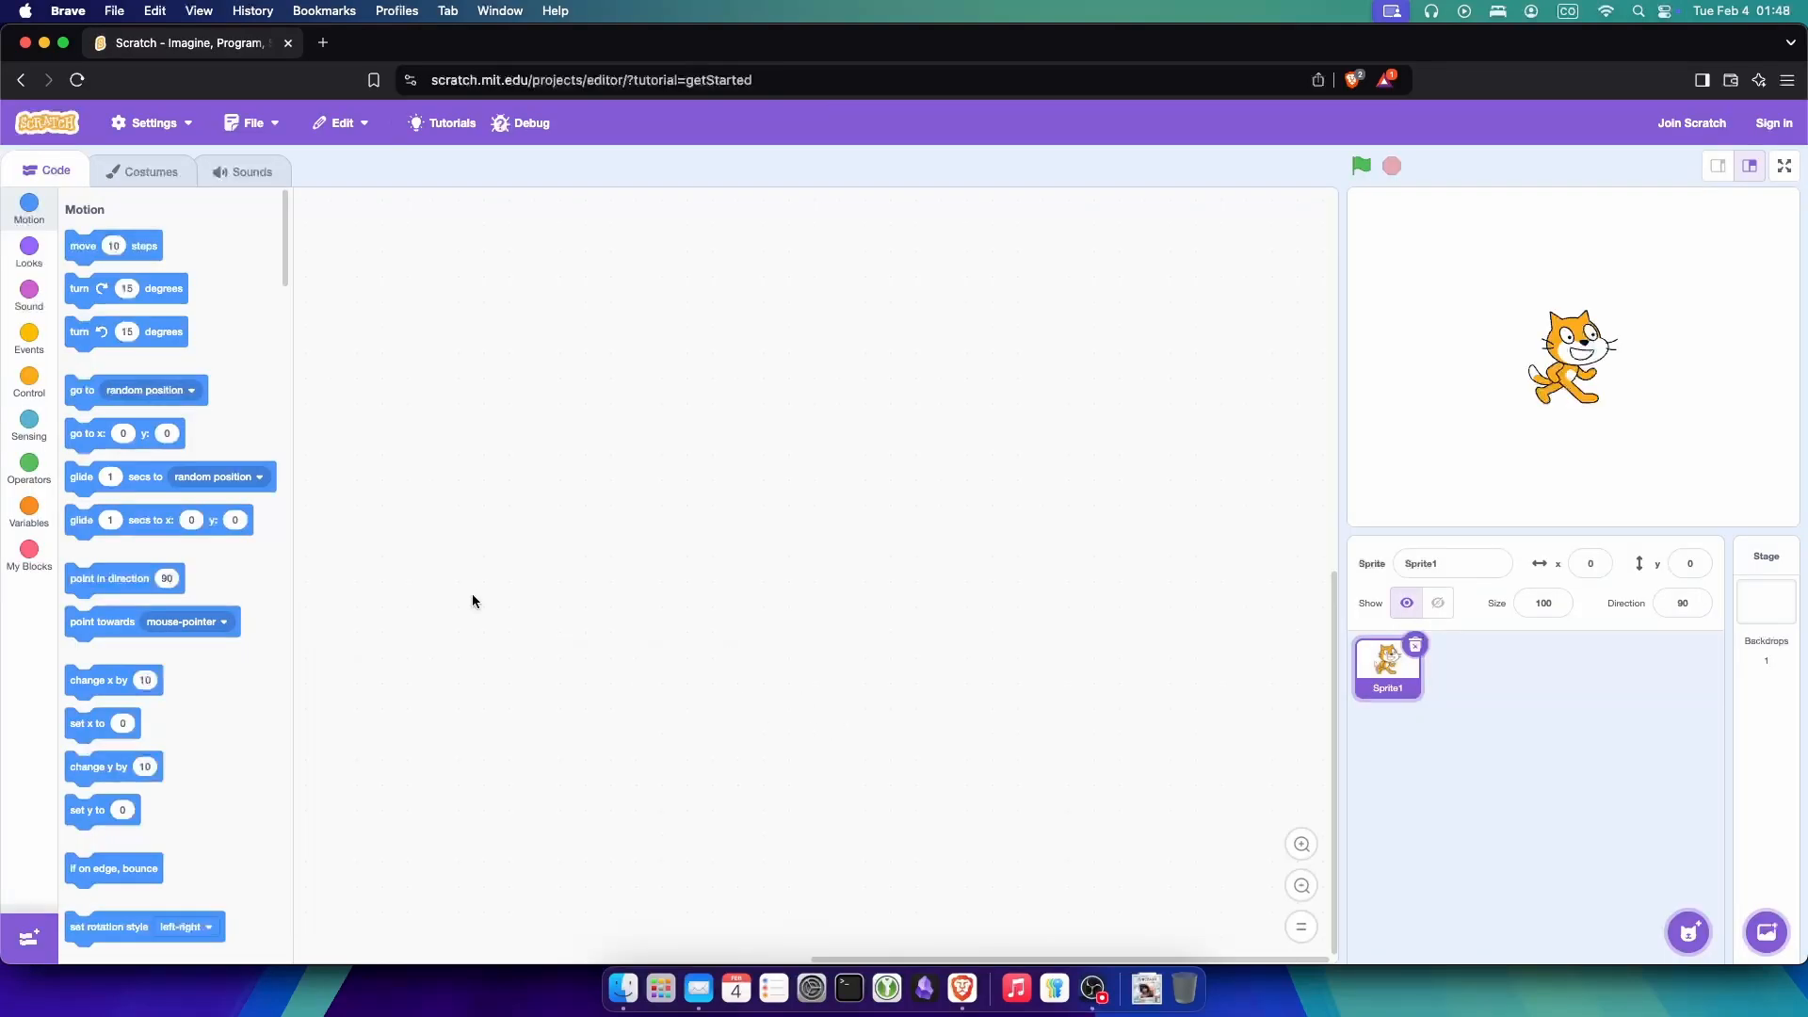
mouse_move(468, 595)
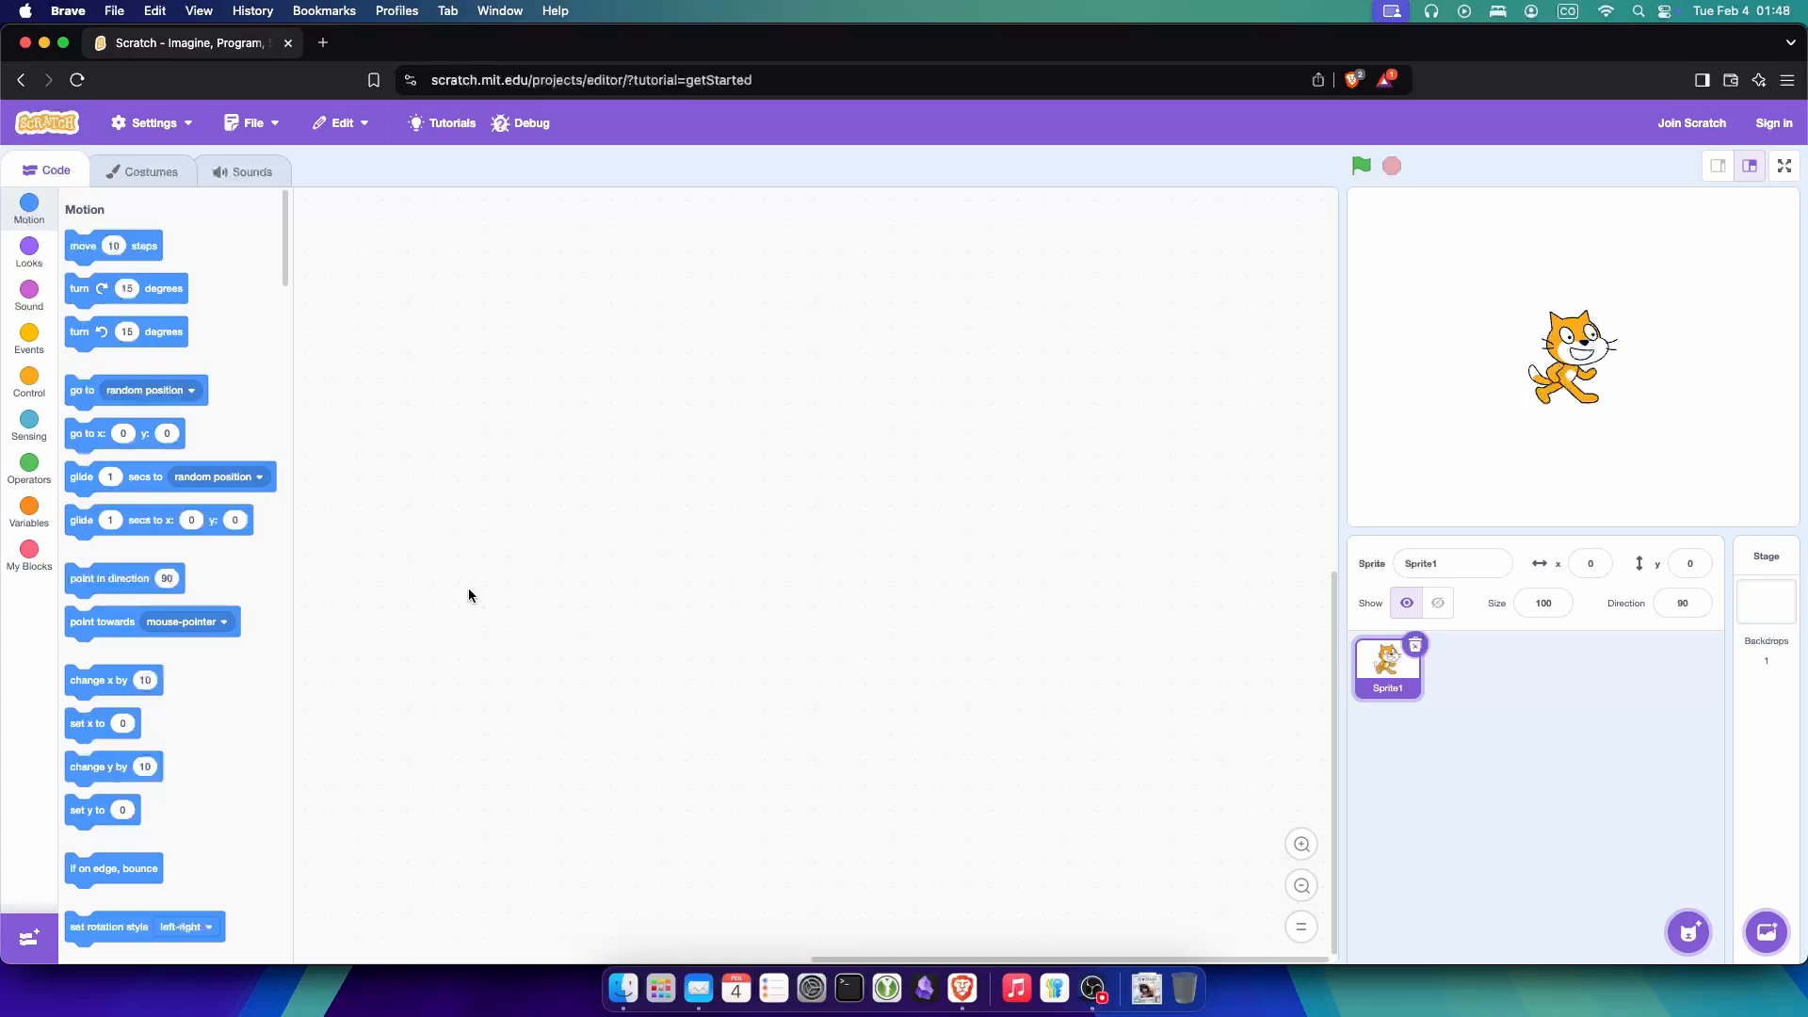
Step: Browse the Looks, Events and Control block categories
left_click(29, 251)
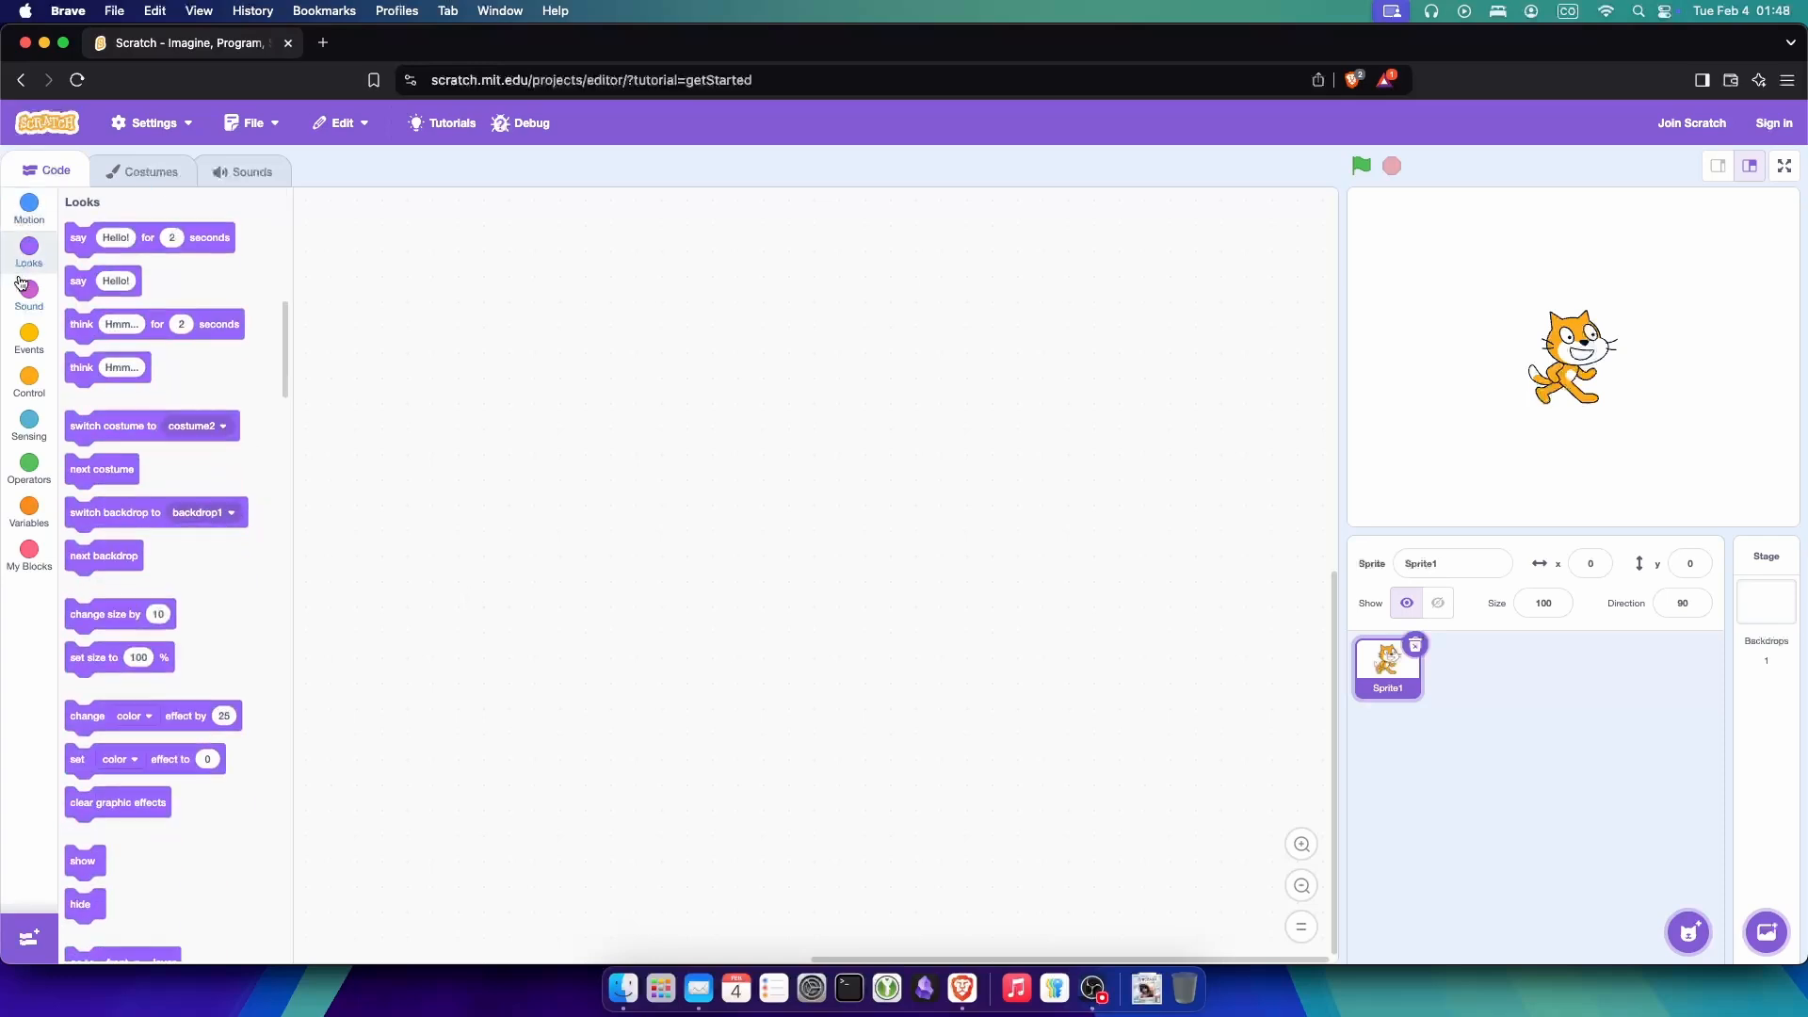
scroll("down", 3)
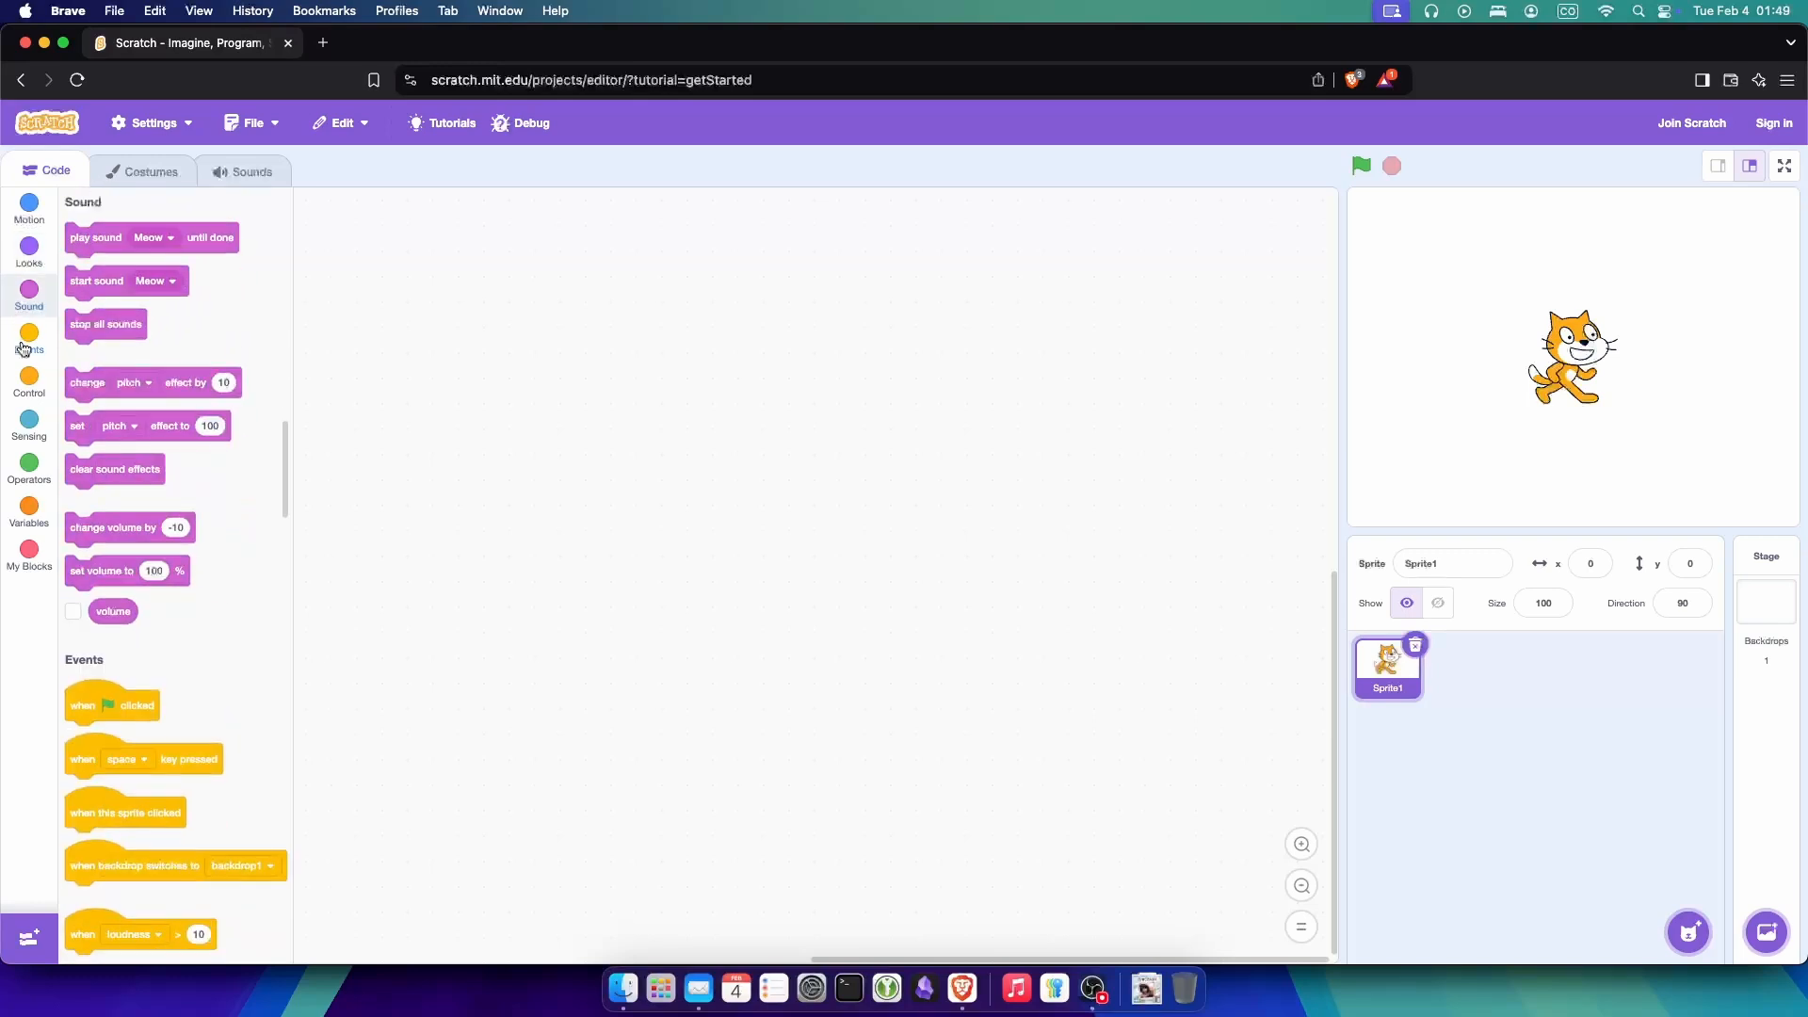
left_click(28, 340)
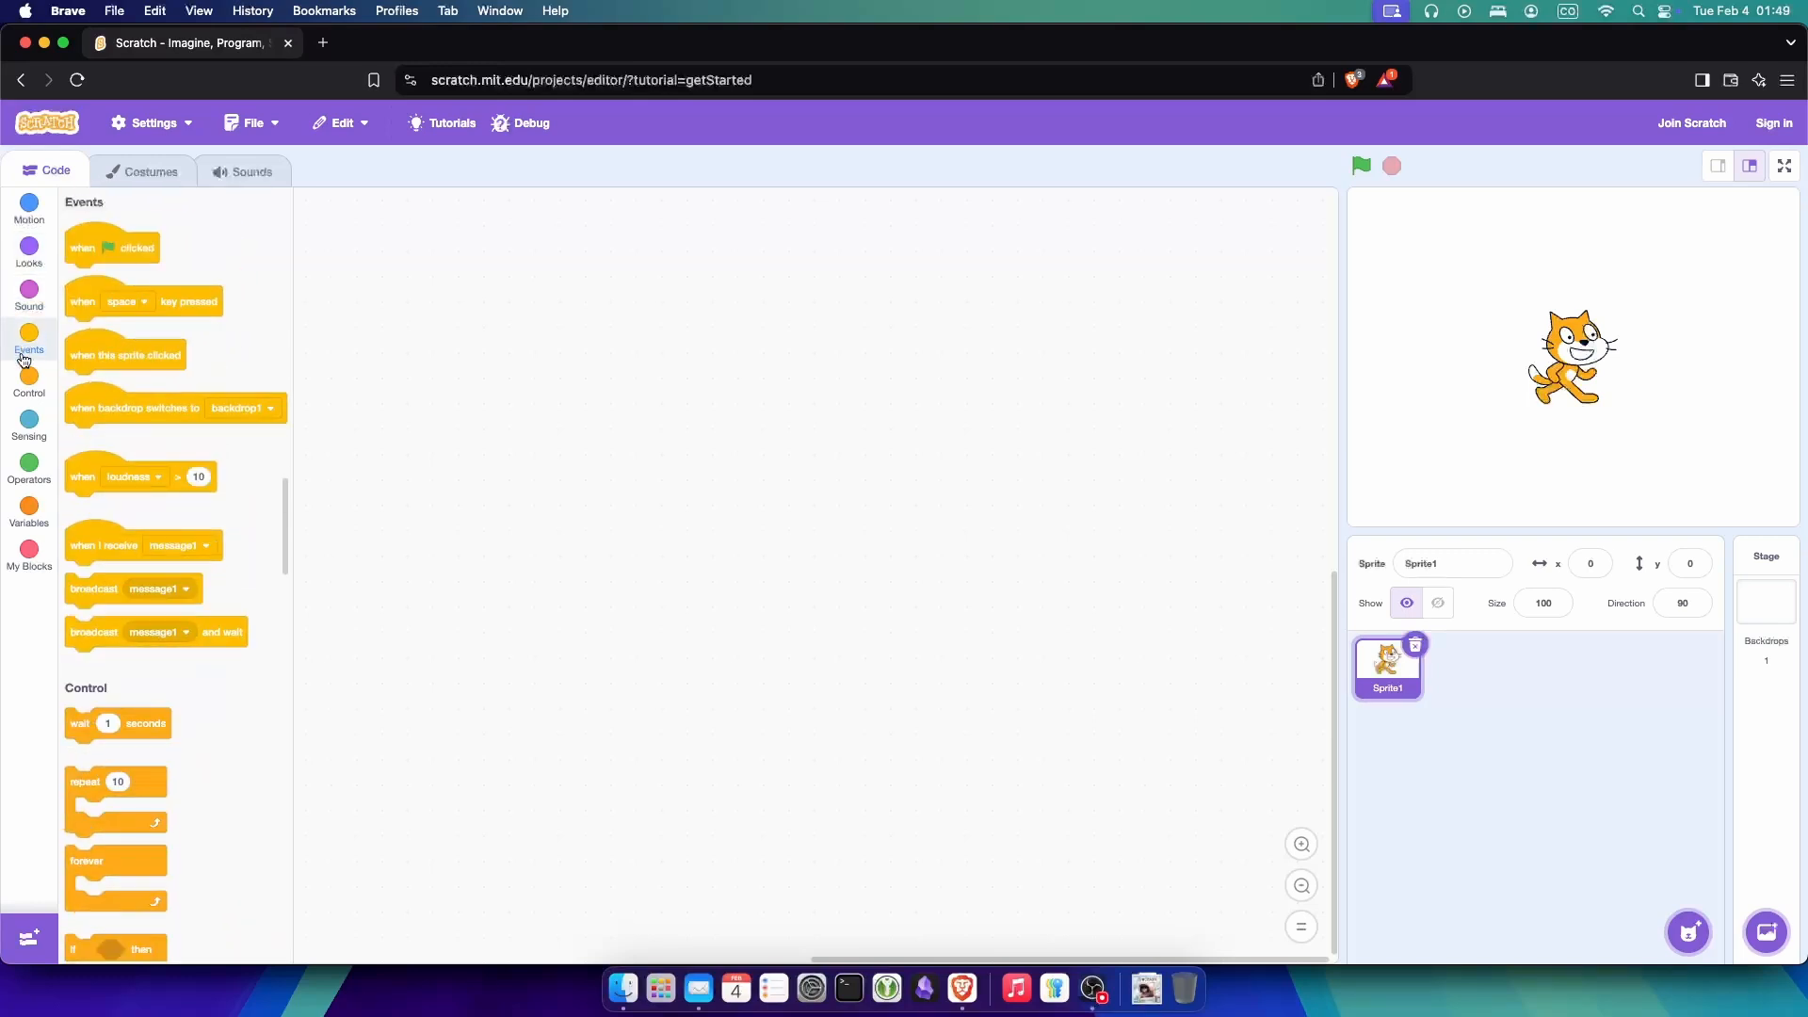
left_click(29, 384)
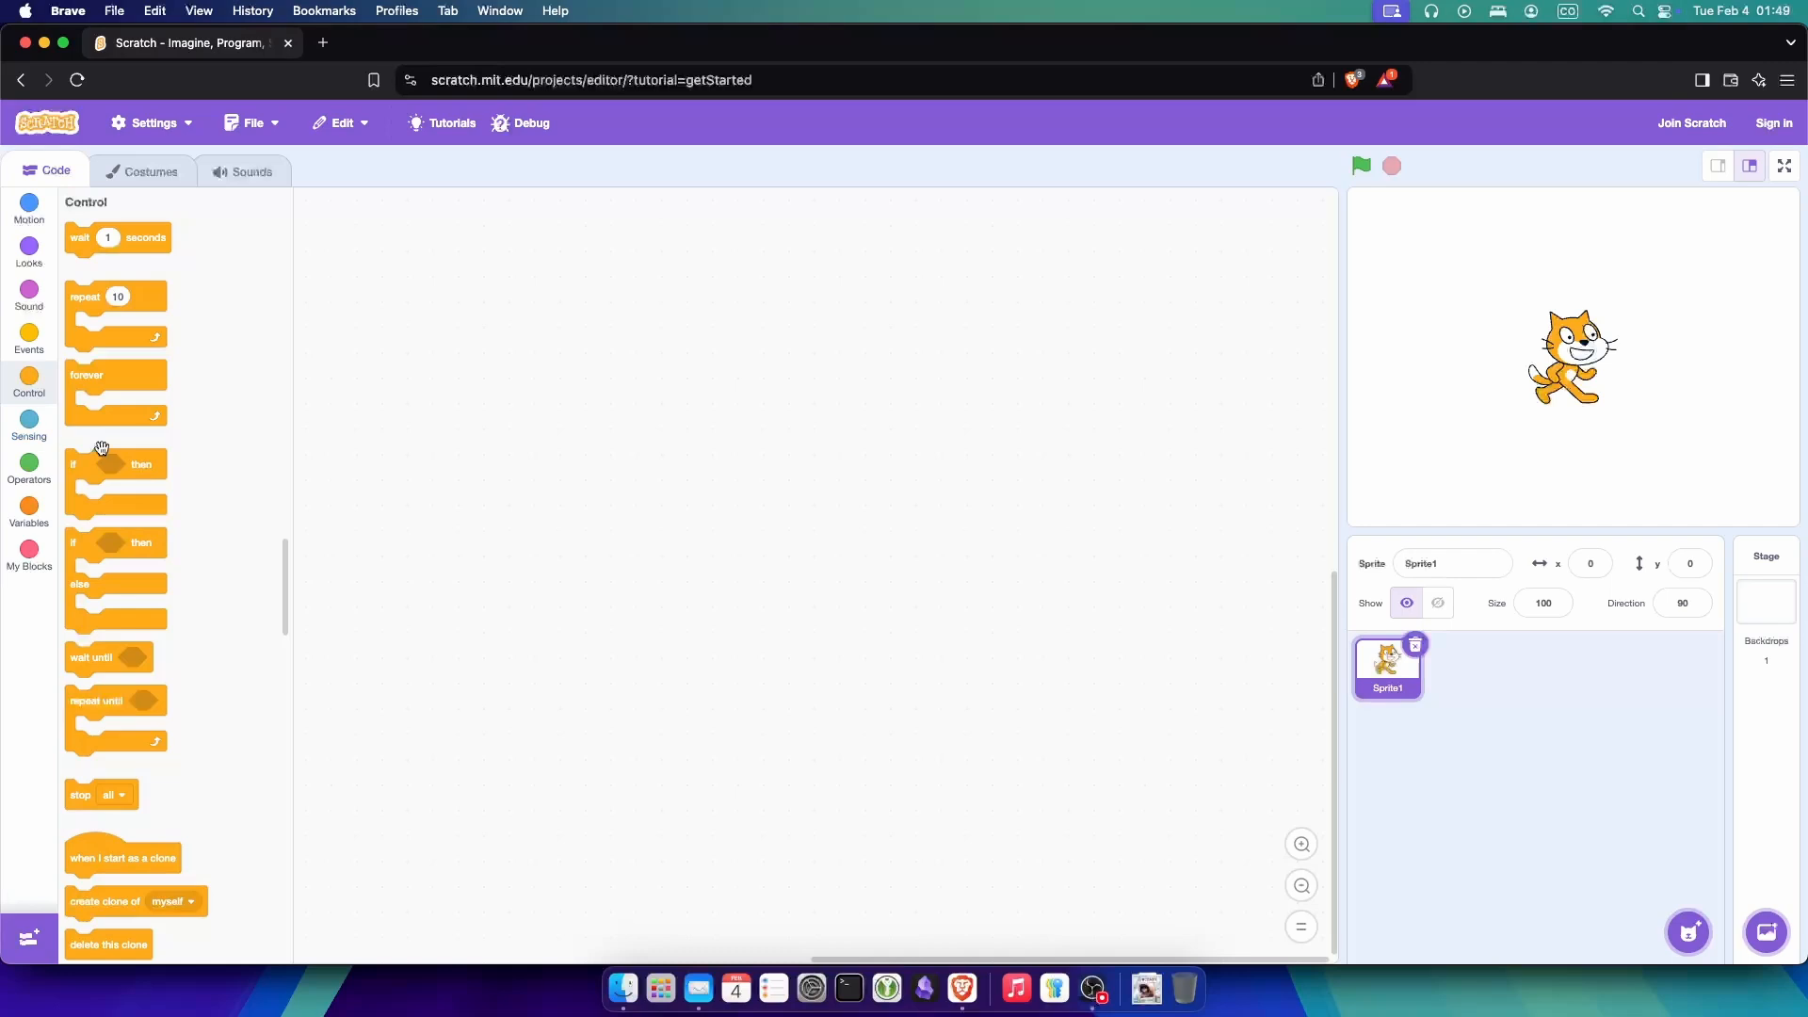
scroll("down", 3)
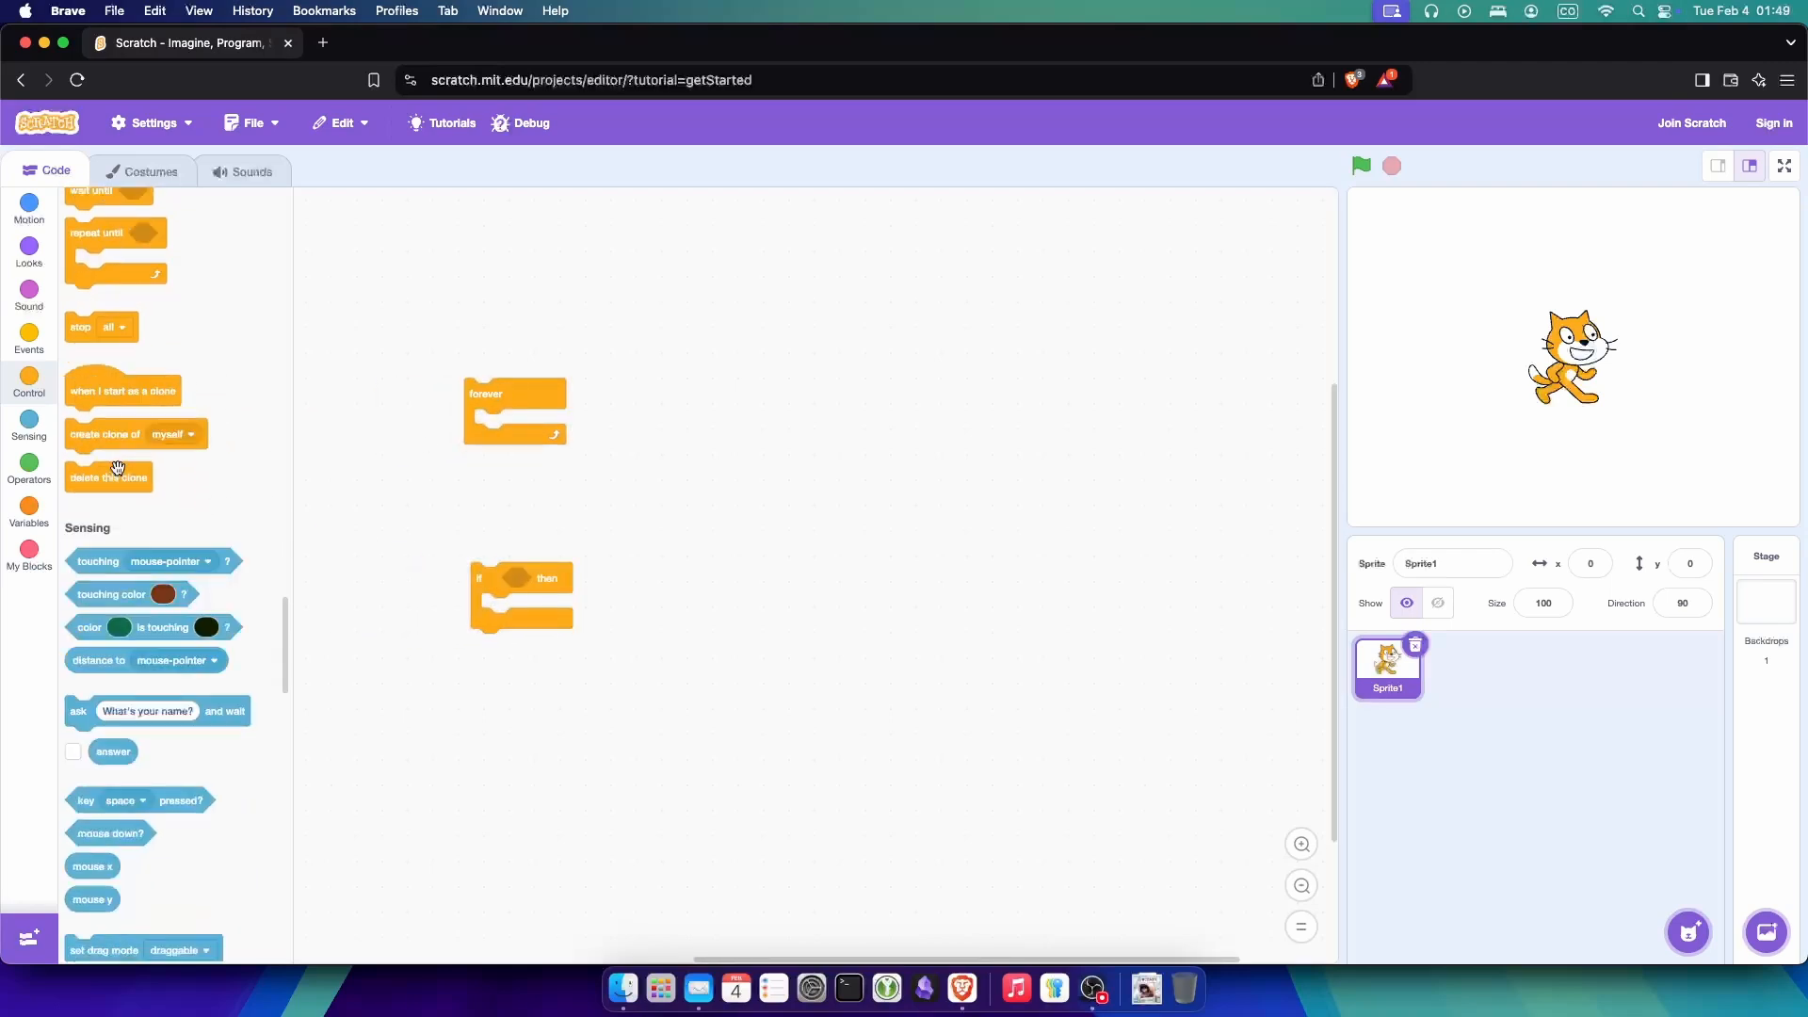
scroll("down", 3)
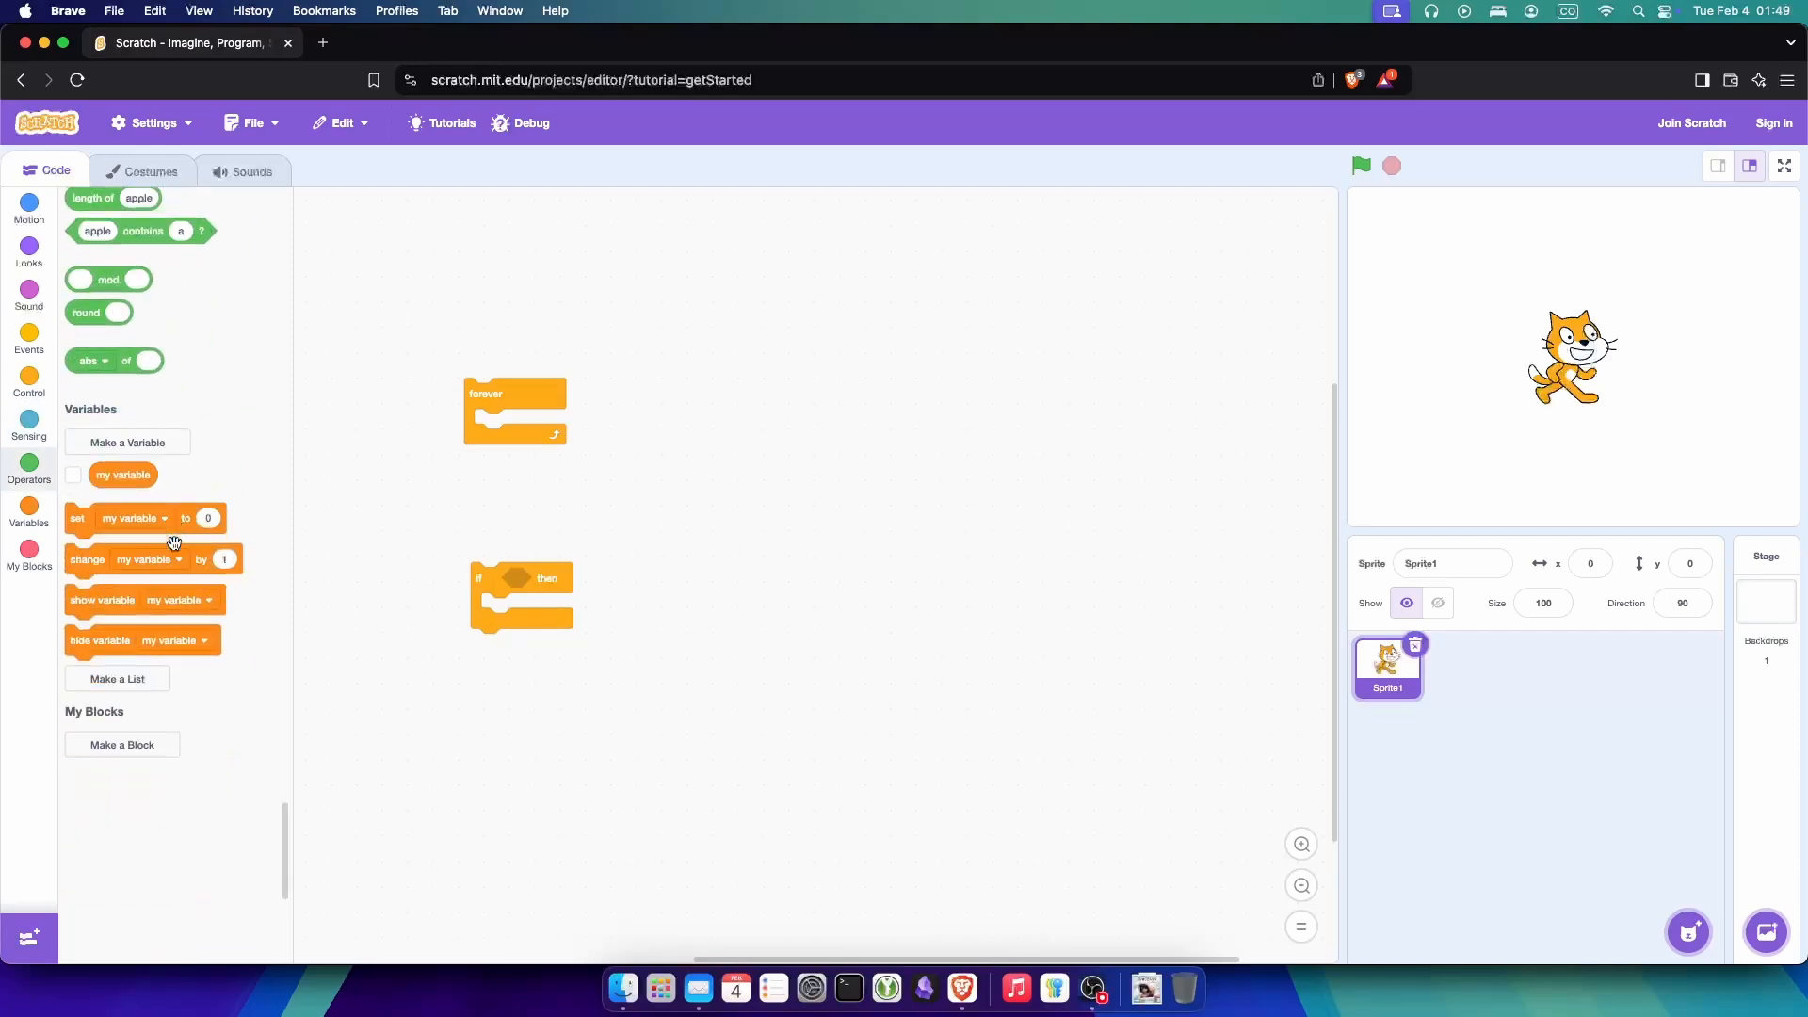
Step: Place the my variable reporter in the code area, then revisit Motion and Looks blocks
left_click_drag(123, 473, 719, 514)
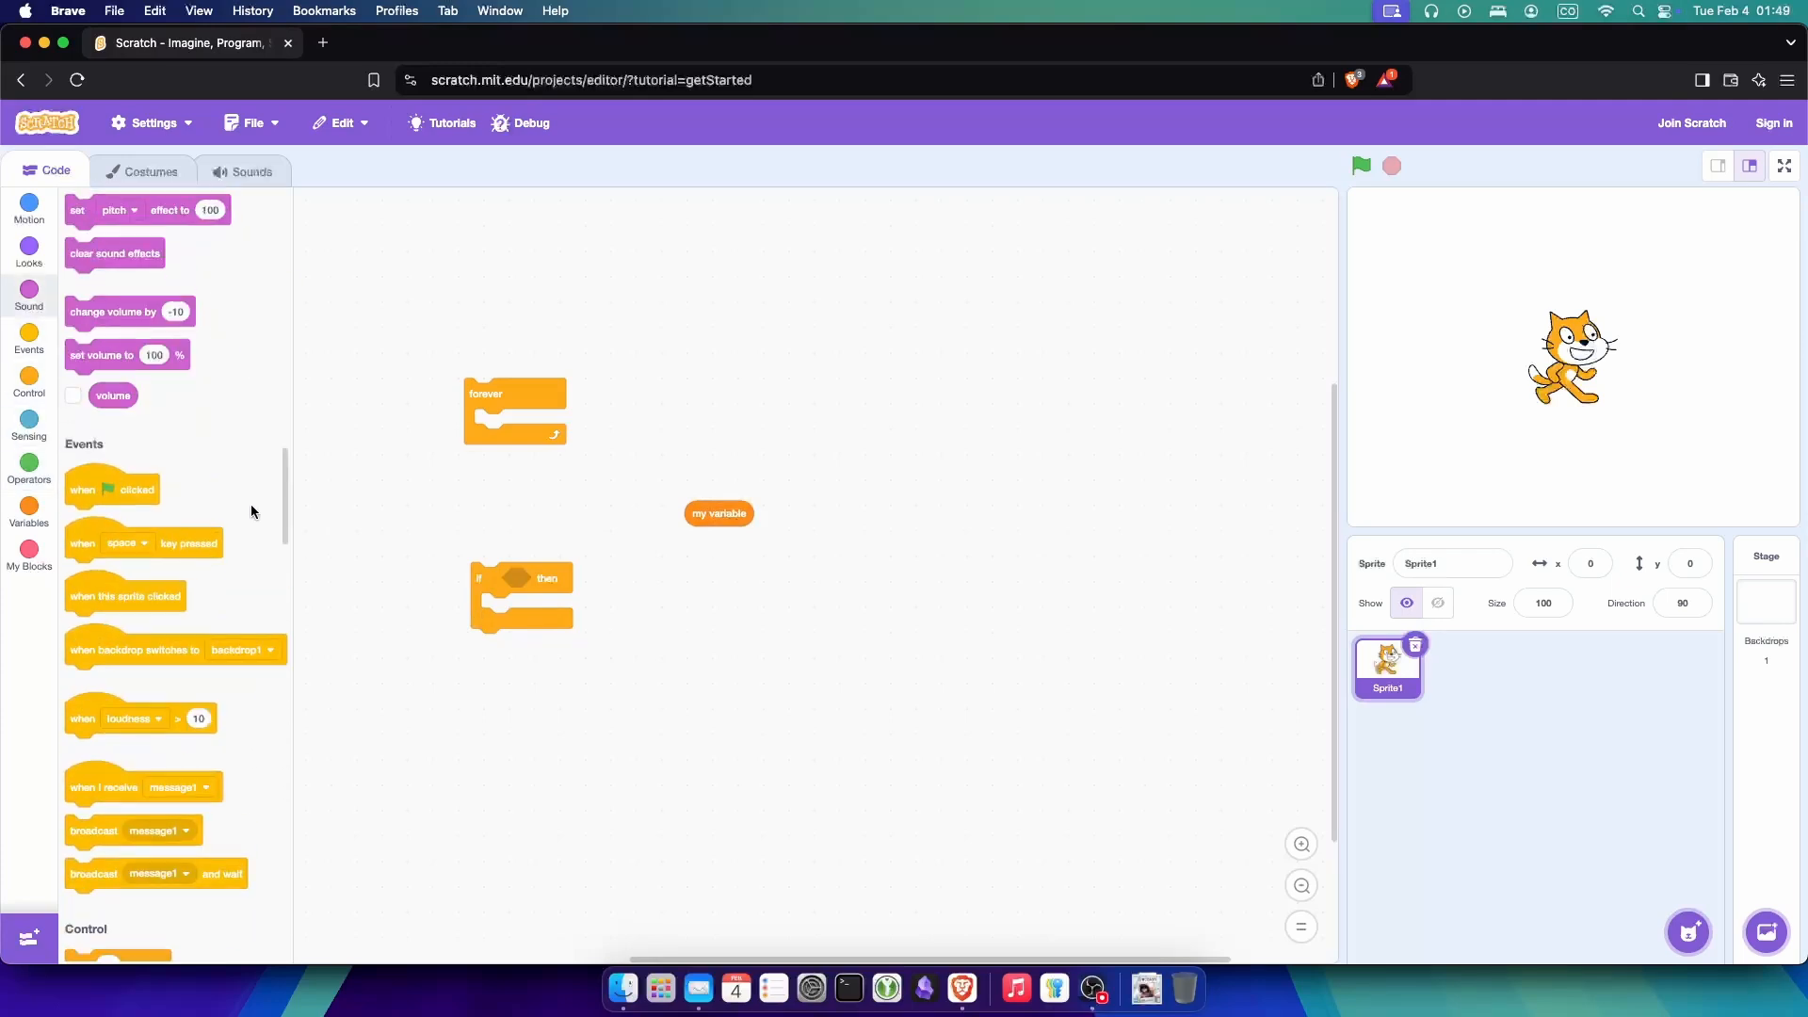
left_click(28, 209)
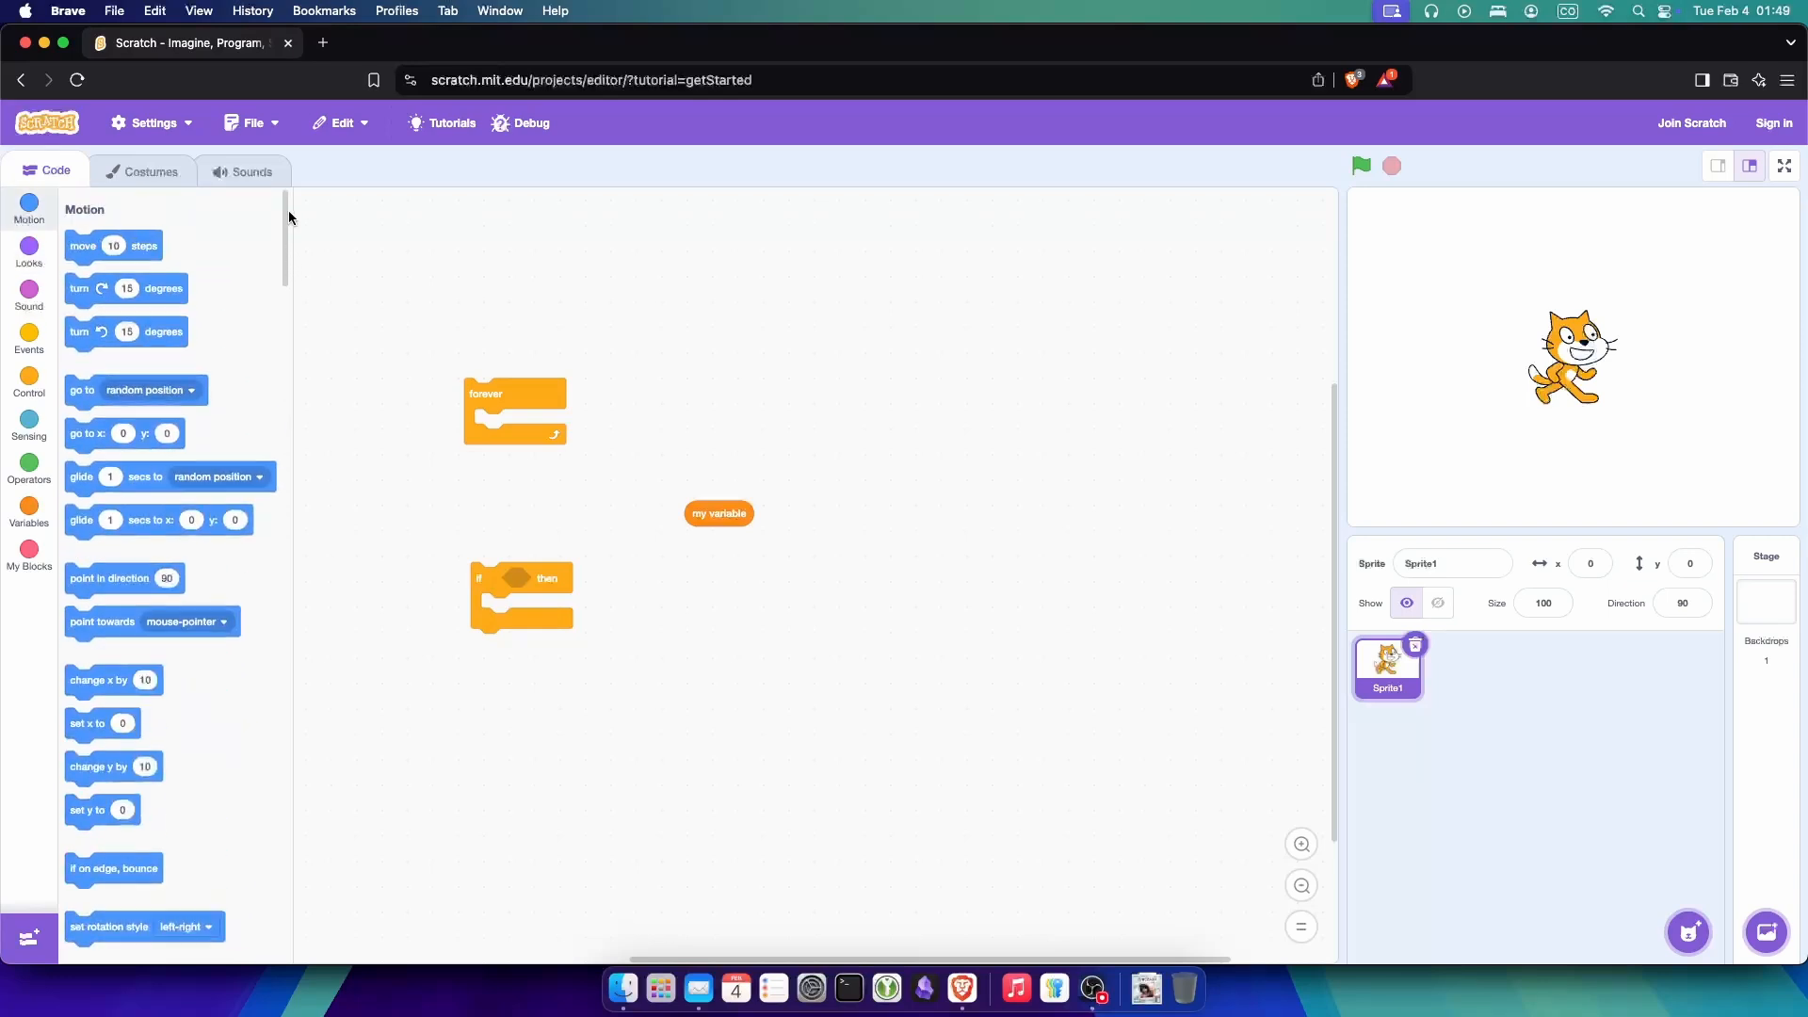
left_click(29, 246)
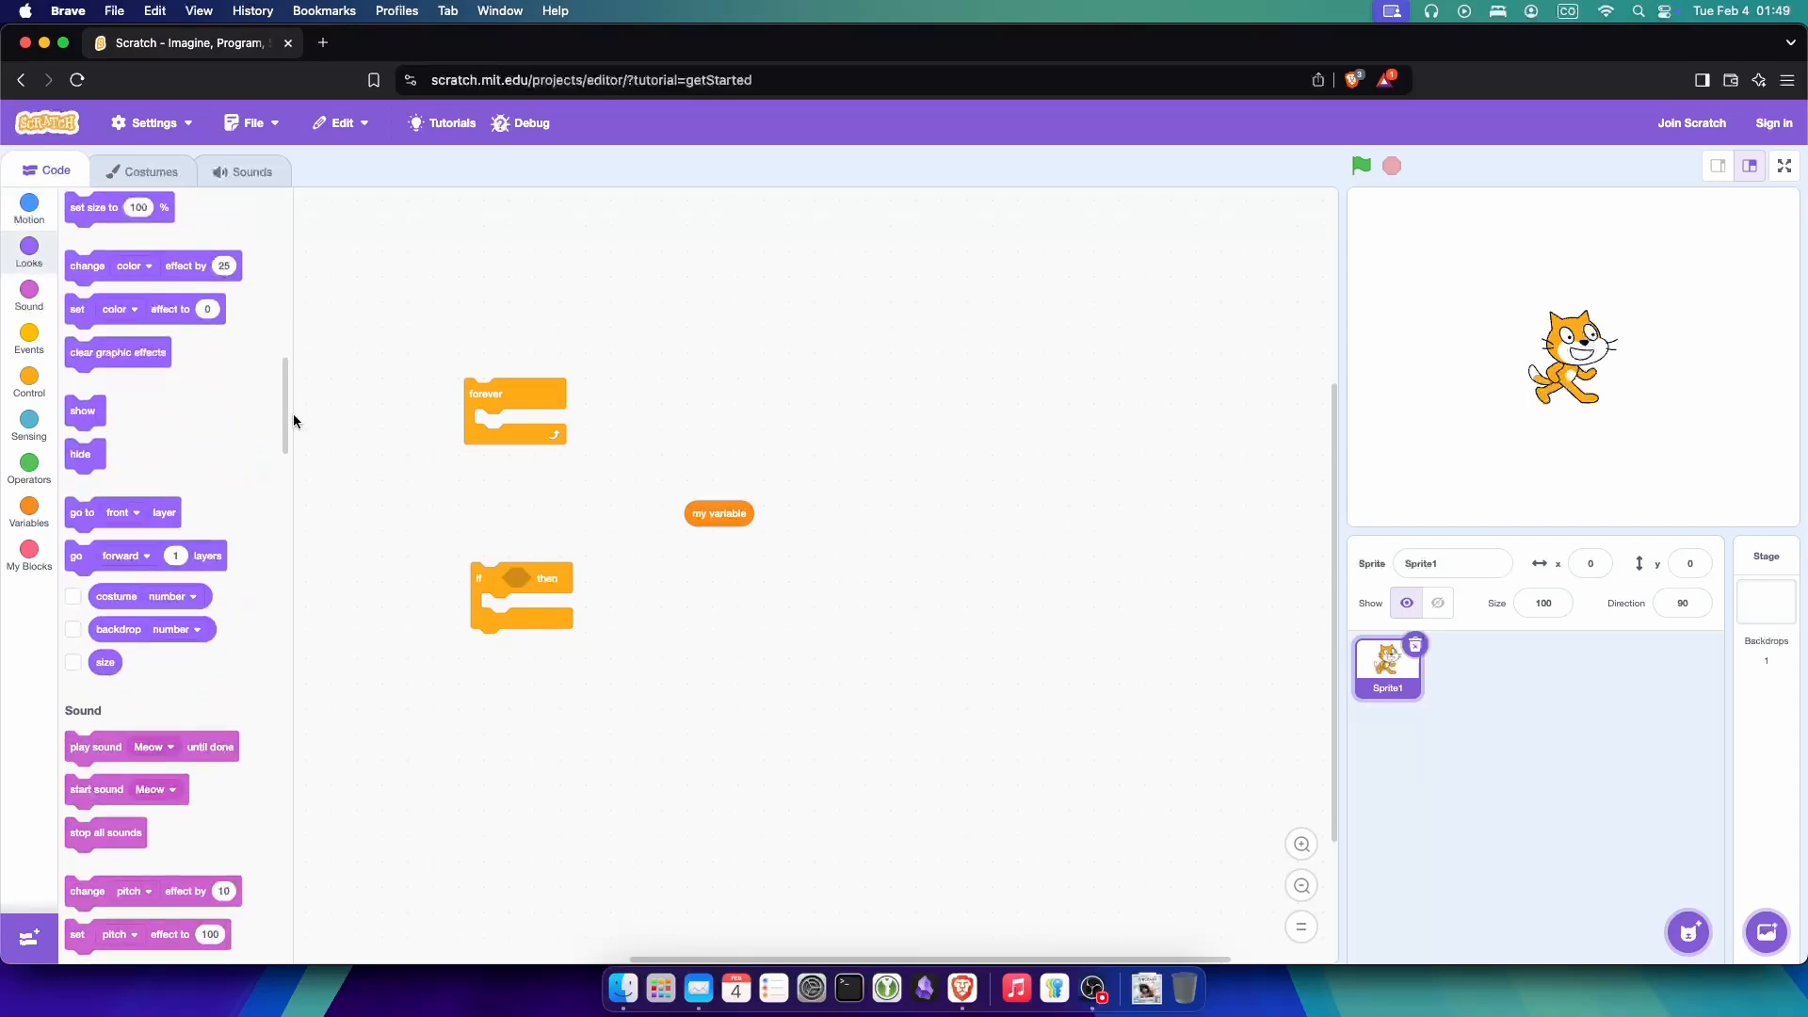
left_click(29, 209)
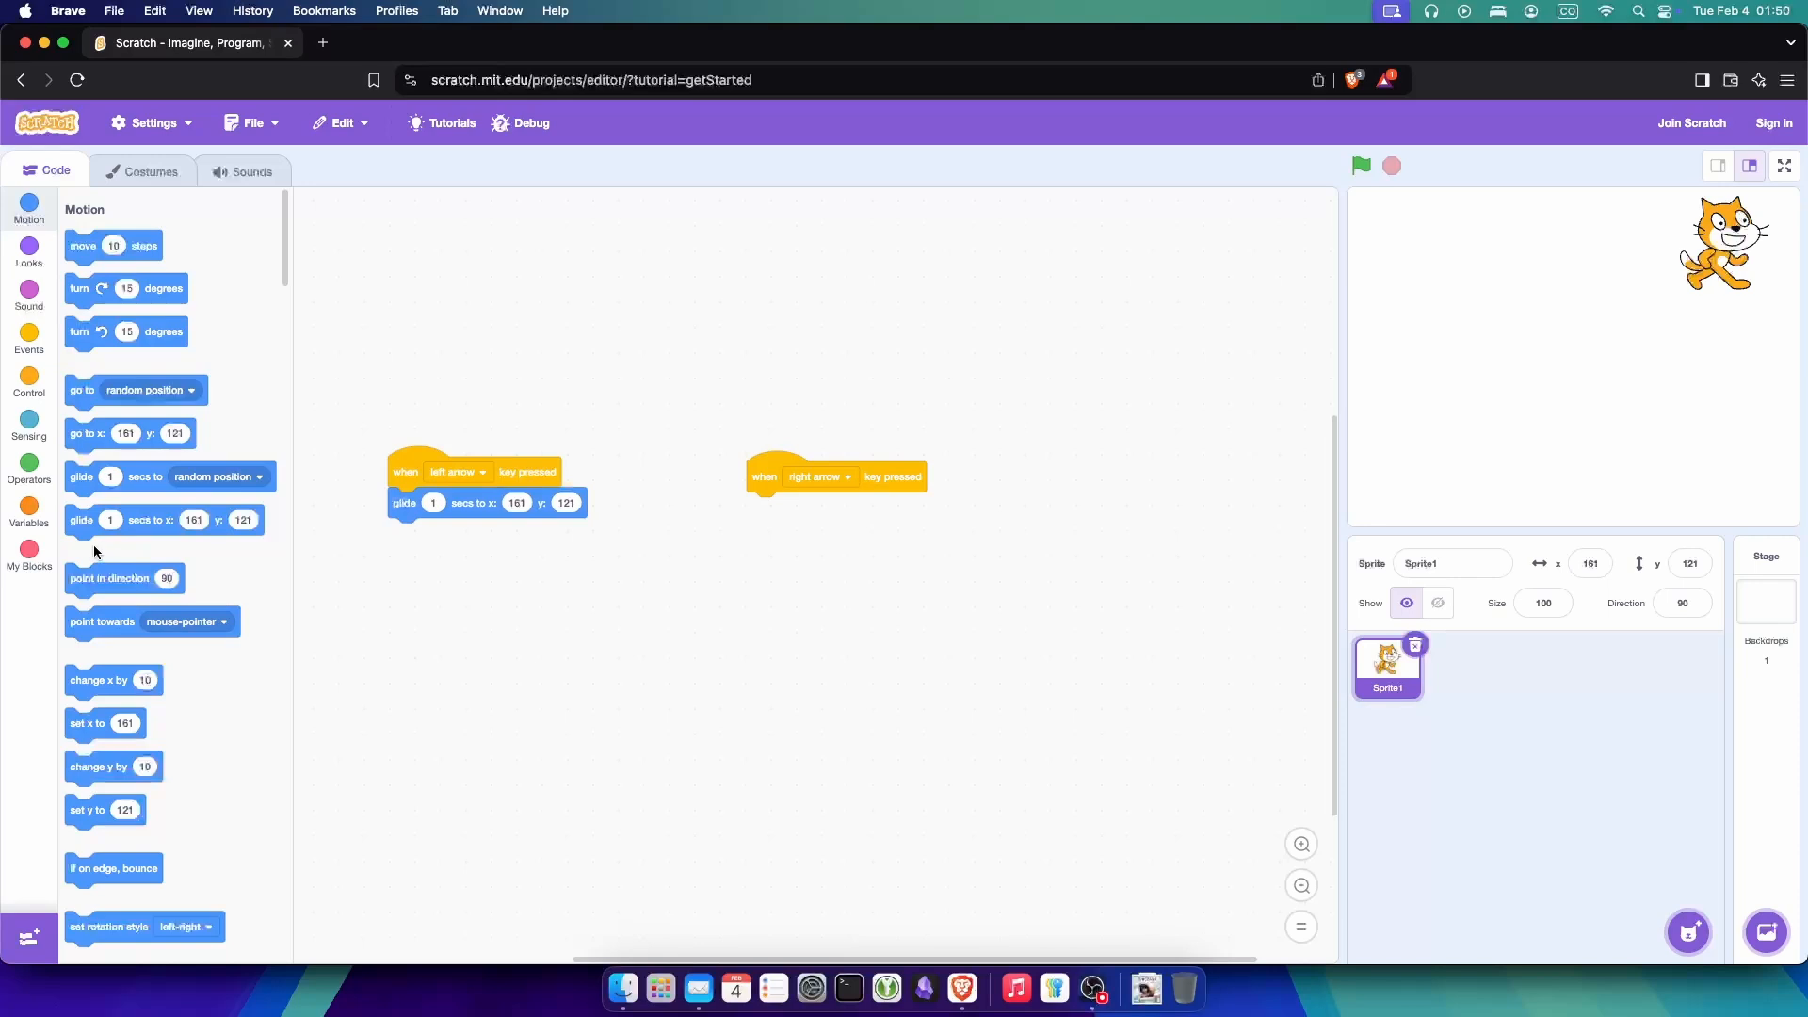
mouse_move(418, 688)
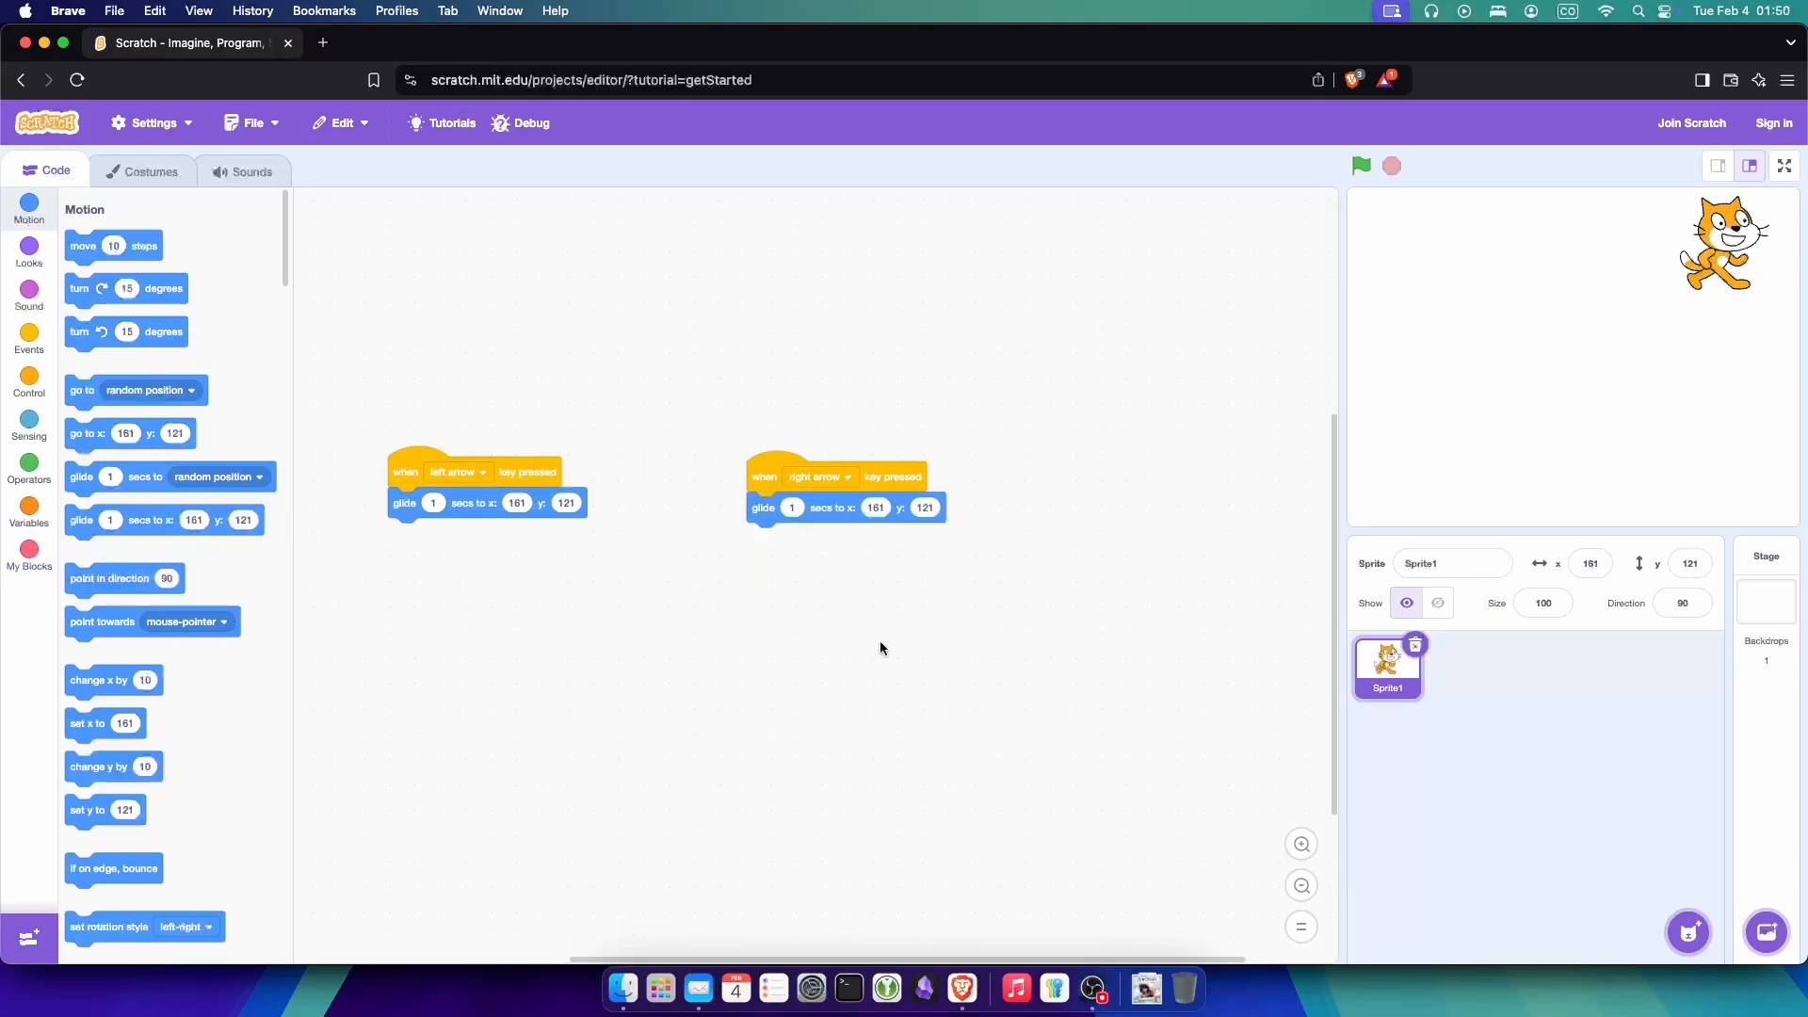
Step: Rework arrow-key scripts: glide by cat's x position ∓50, next costume, point left/right
left_click(1437, 602)
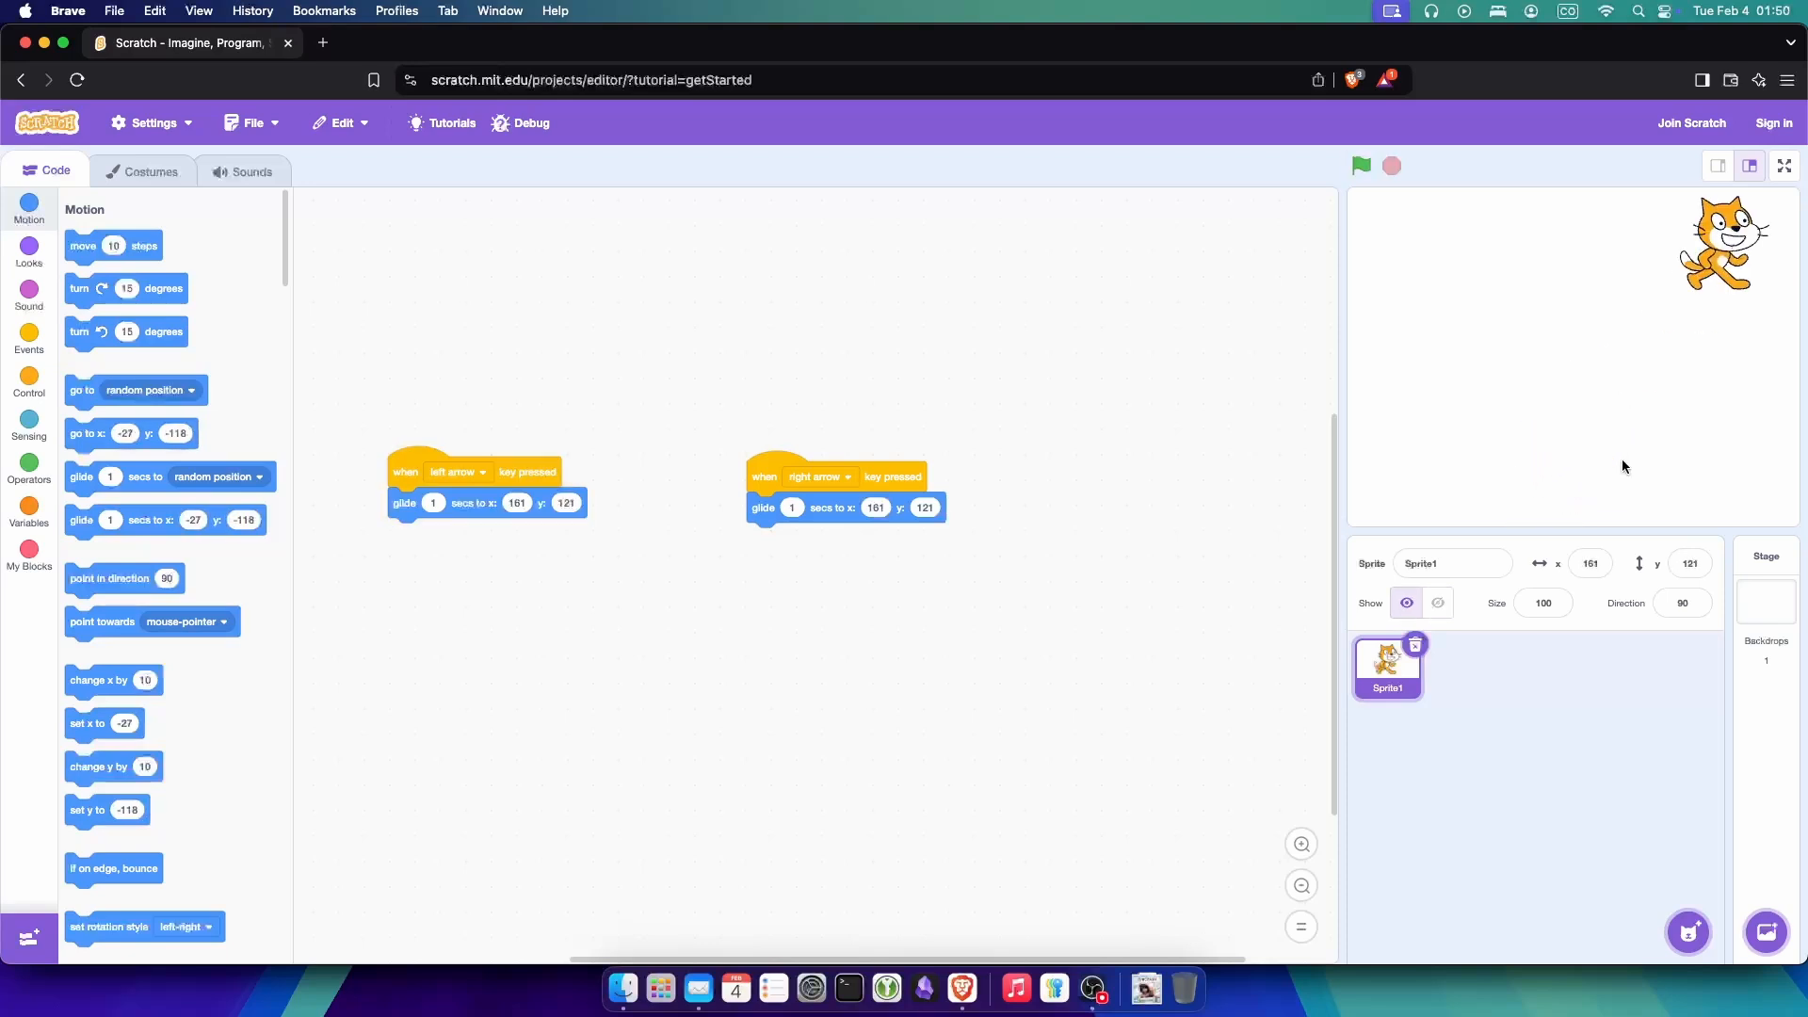
right_click(924, 507)
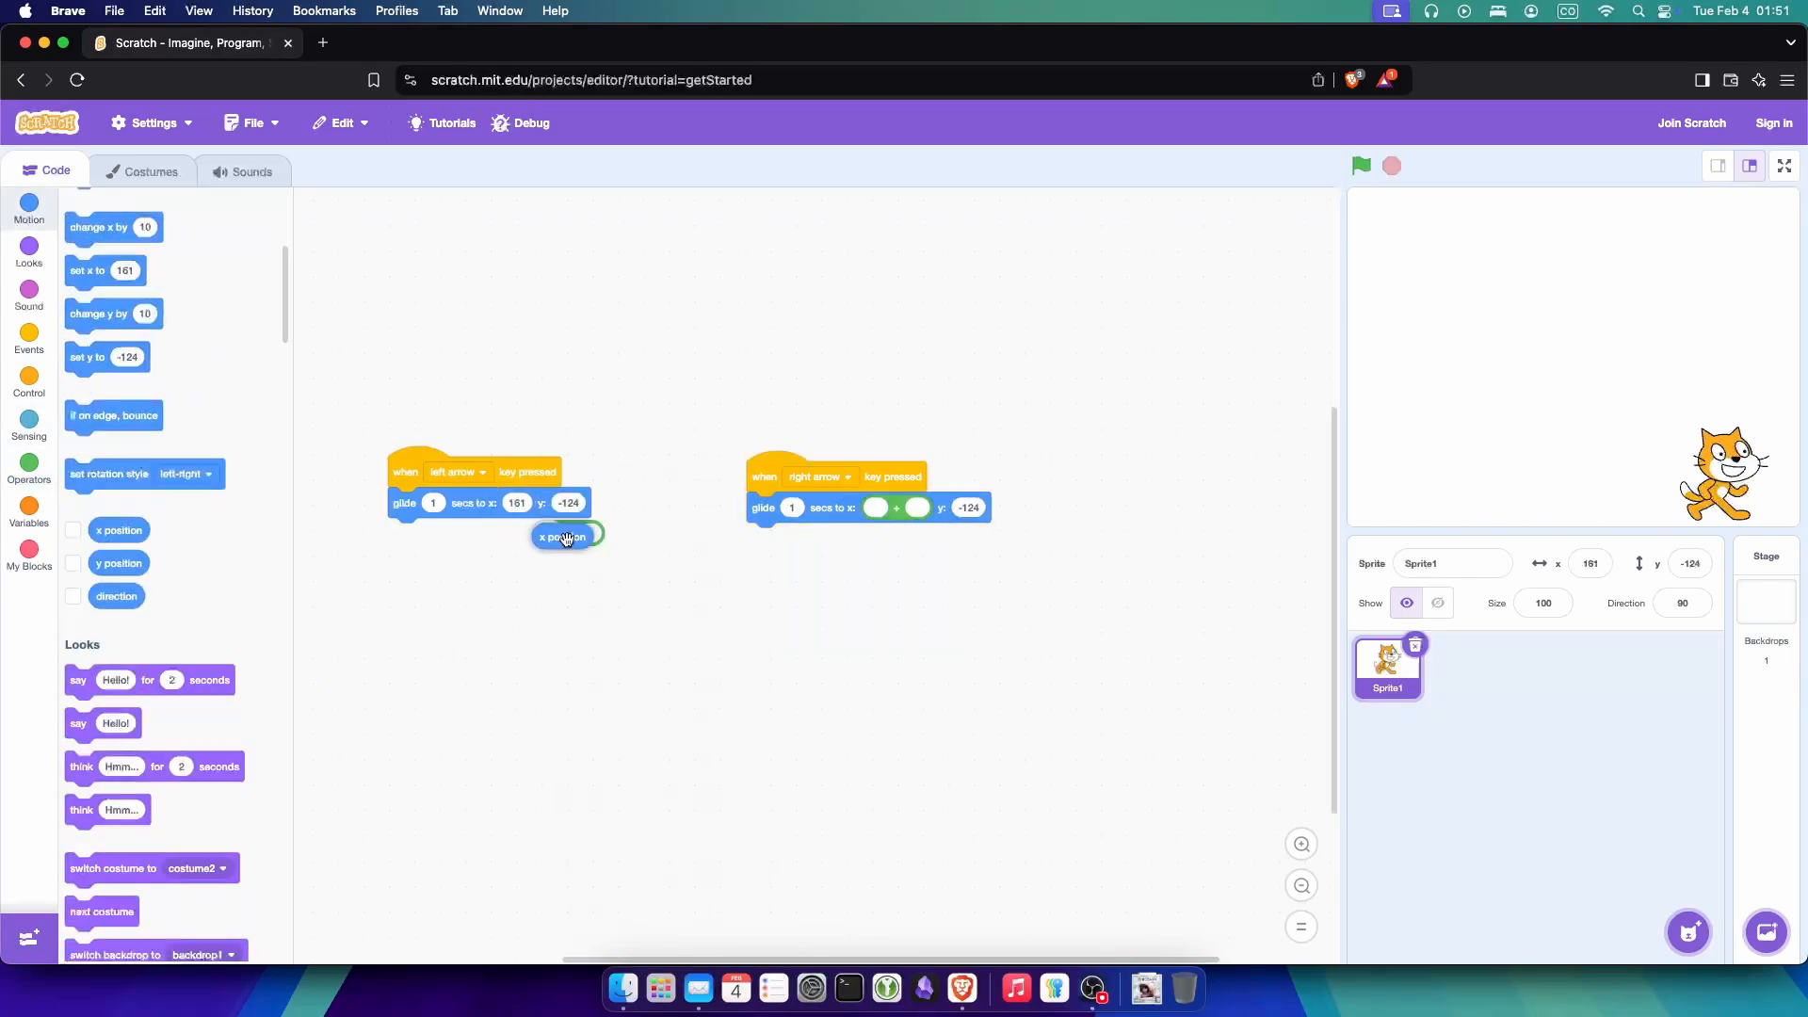
left_click_drag(564, 535, 519, 503)
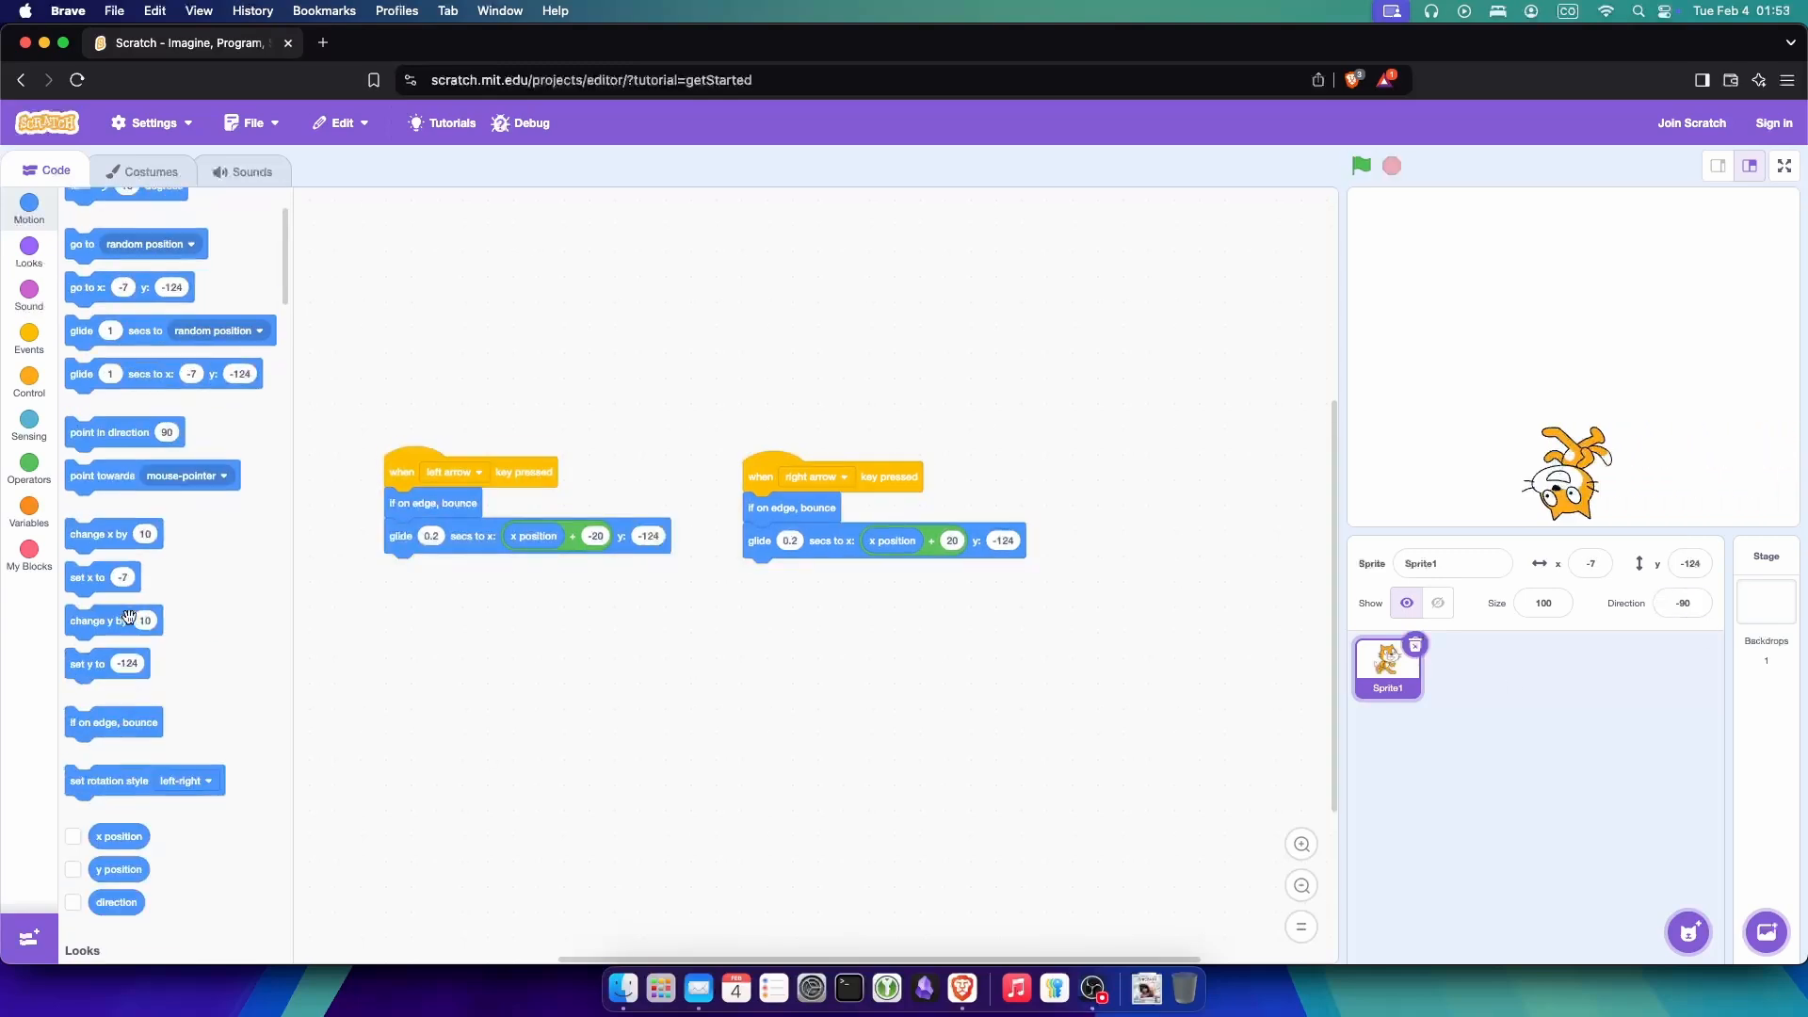
left_click(1680, 603)
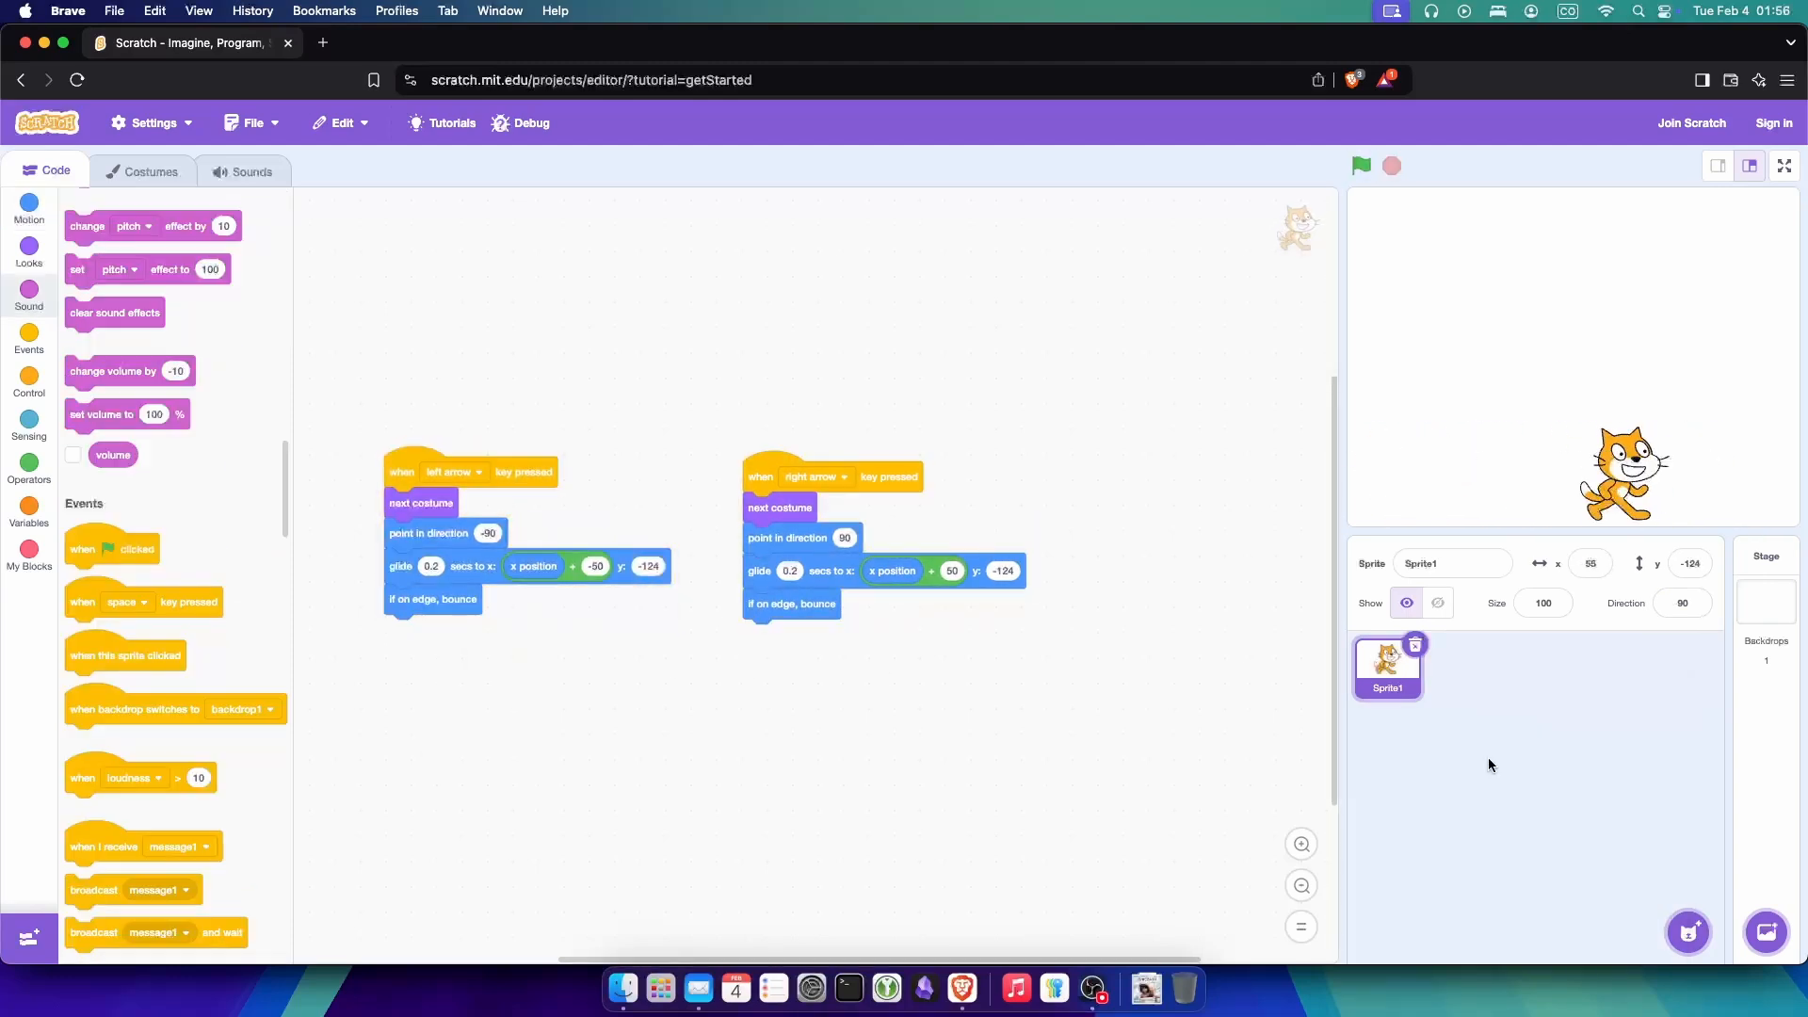
Step: Add the Fish sprite from the sprite library
left_click(1686, 932)
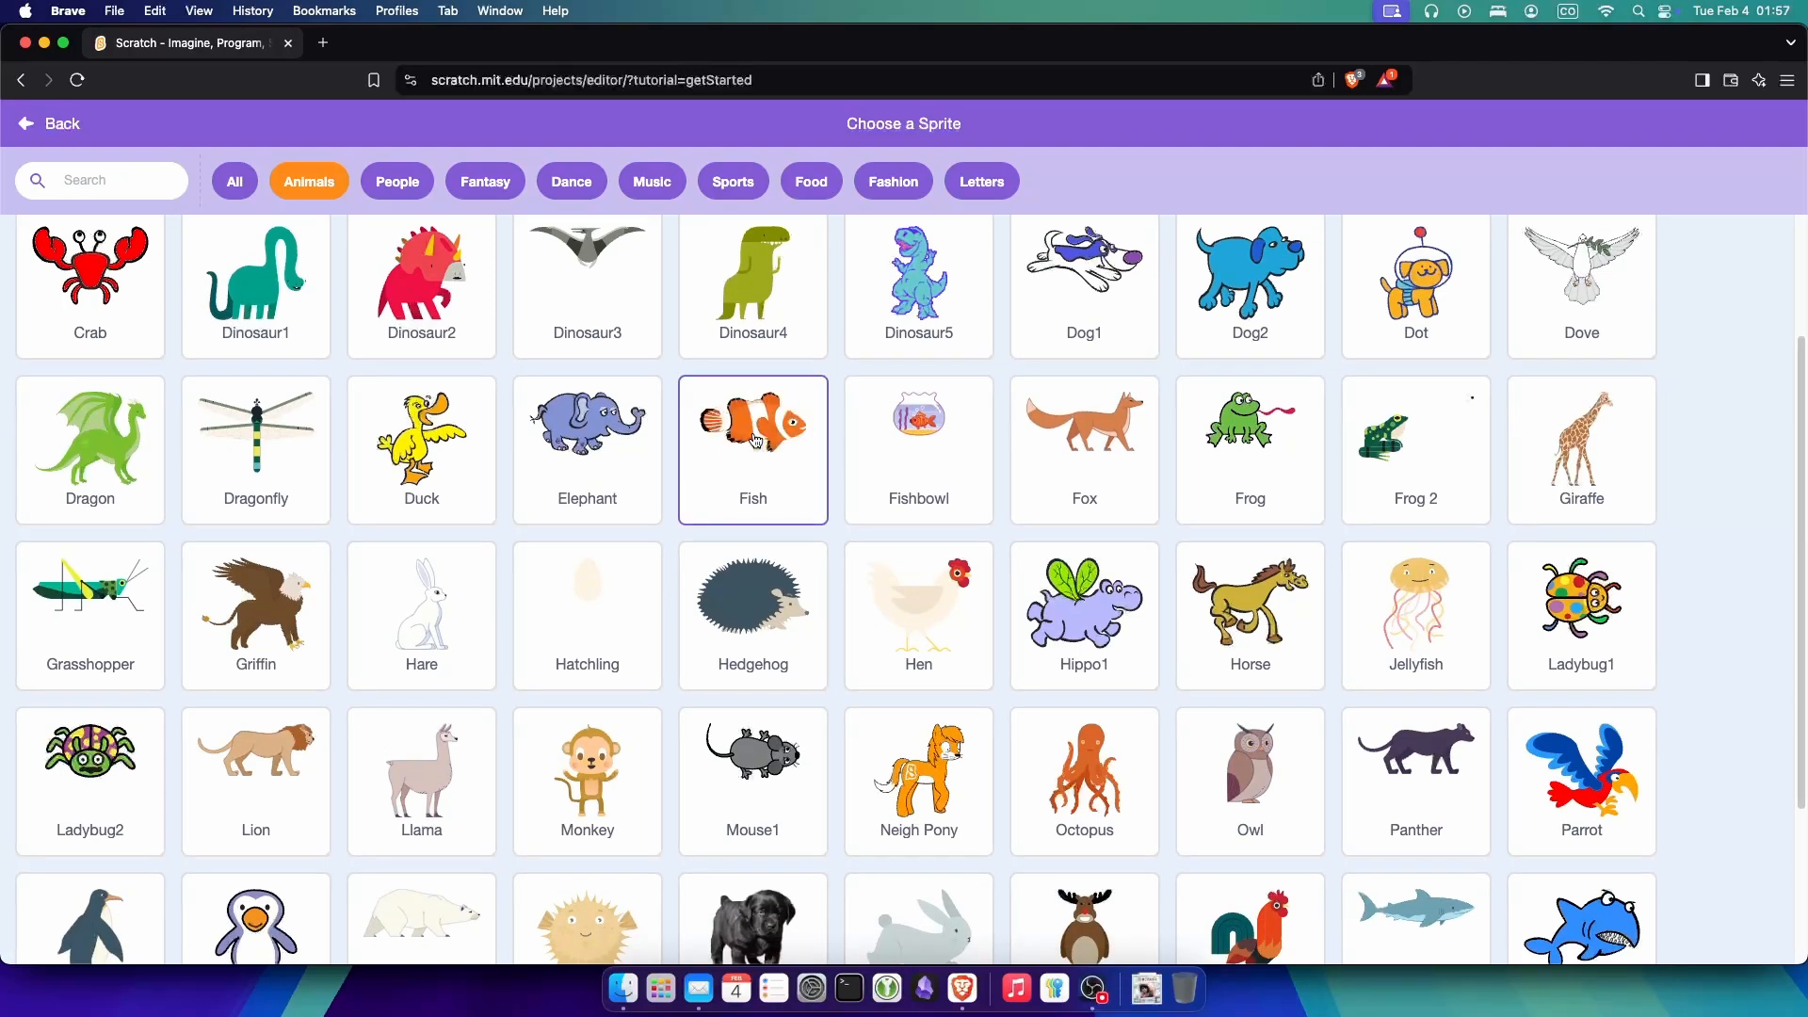
left_click(752, 448)
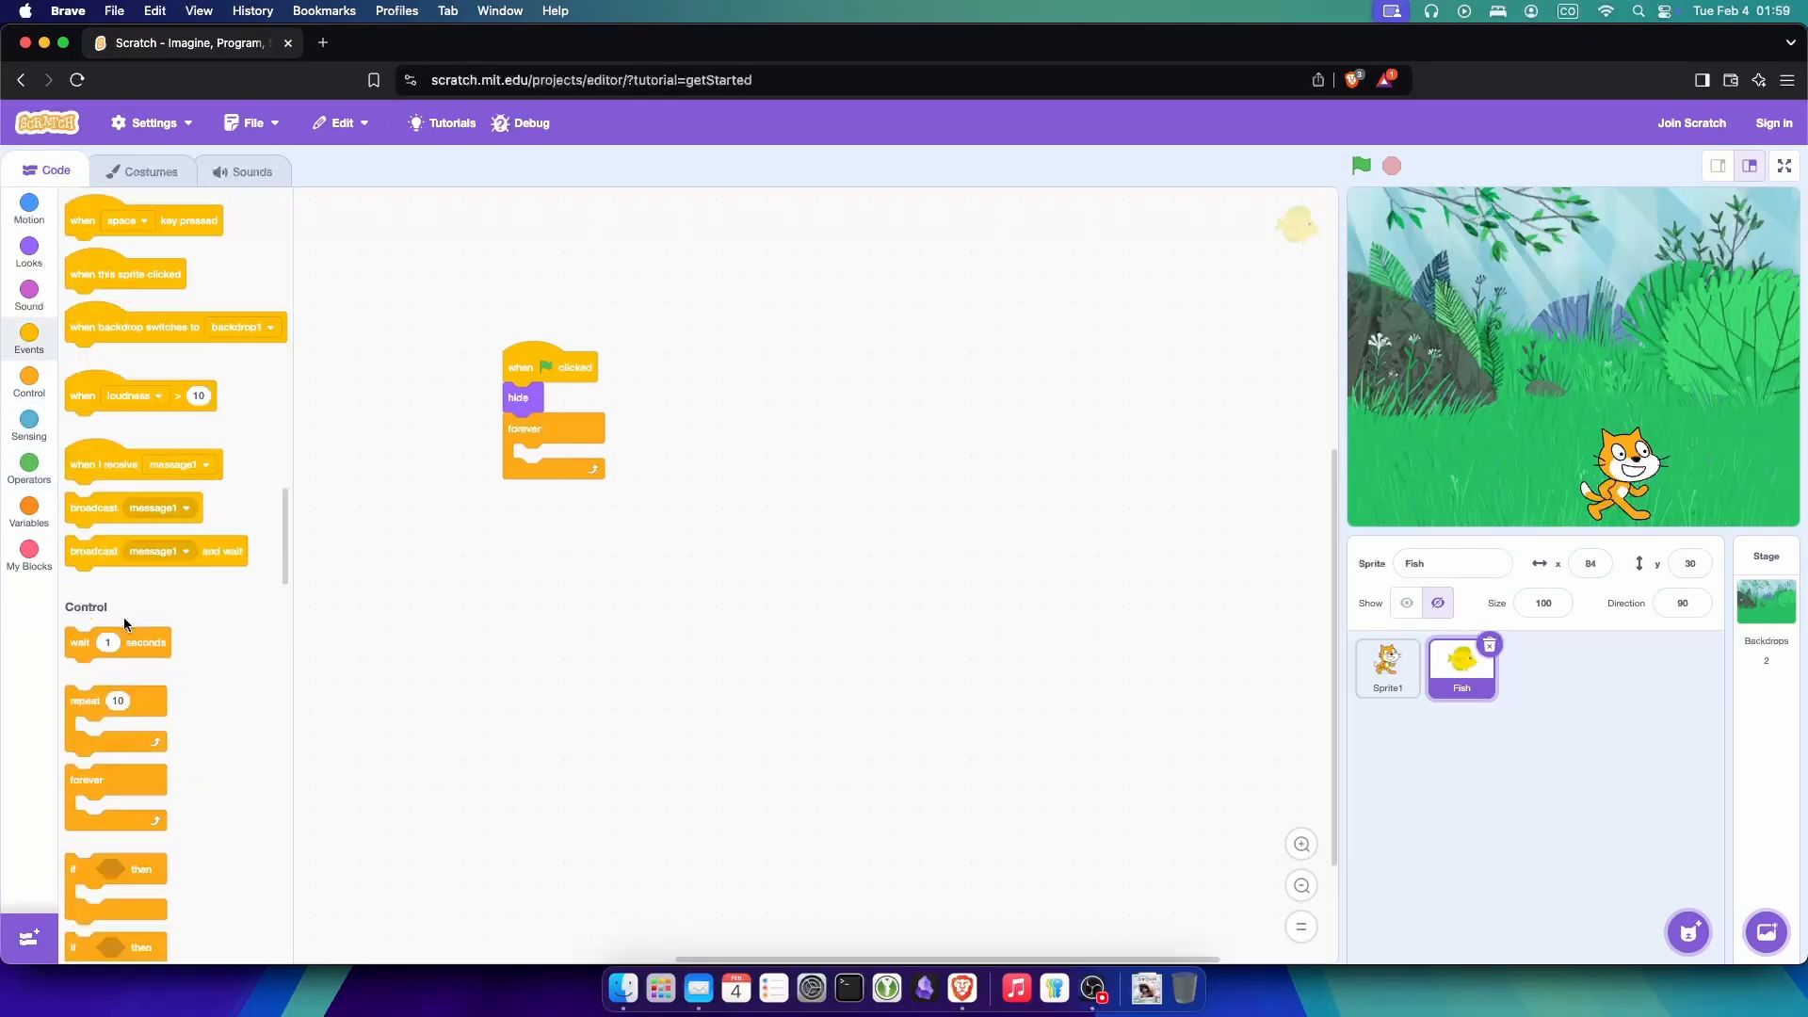
Step: Make fish clones start at y 200, checking the cat's scripts along the way
scroll("down", 3)
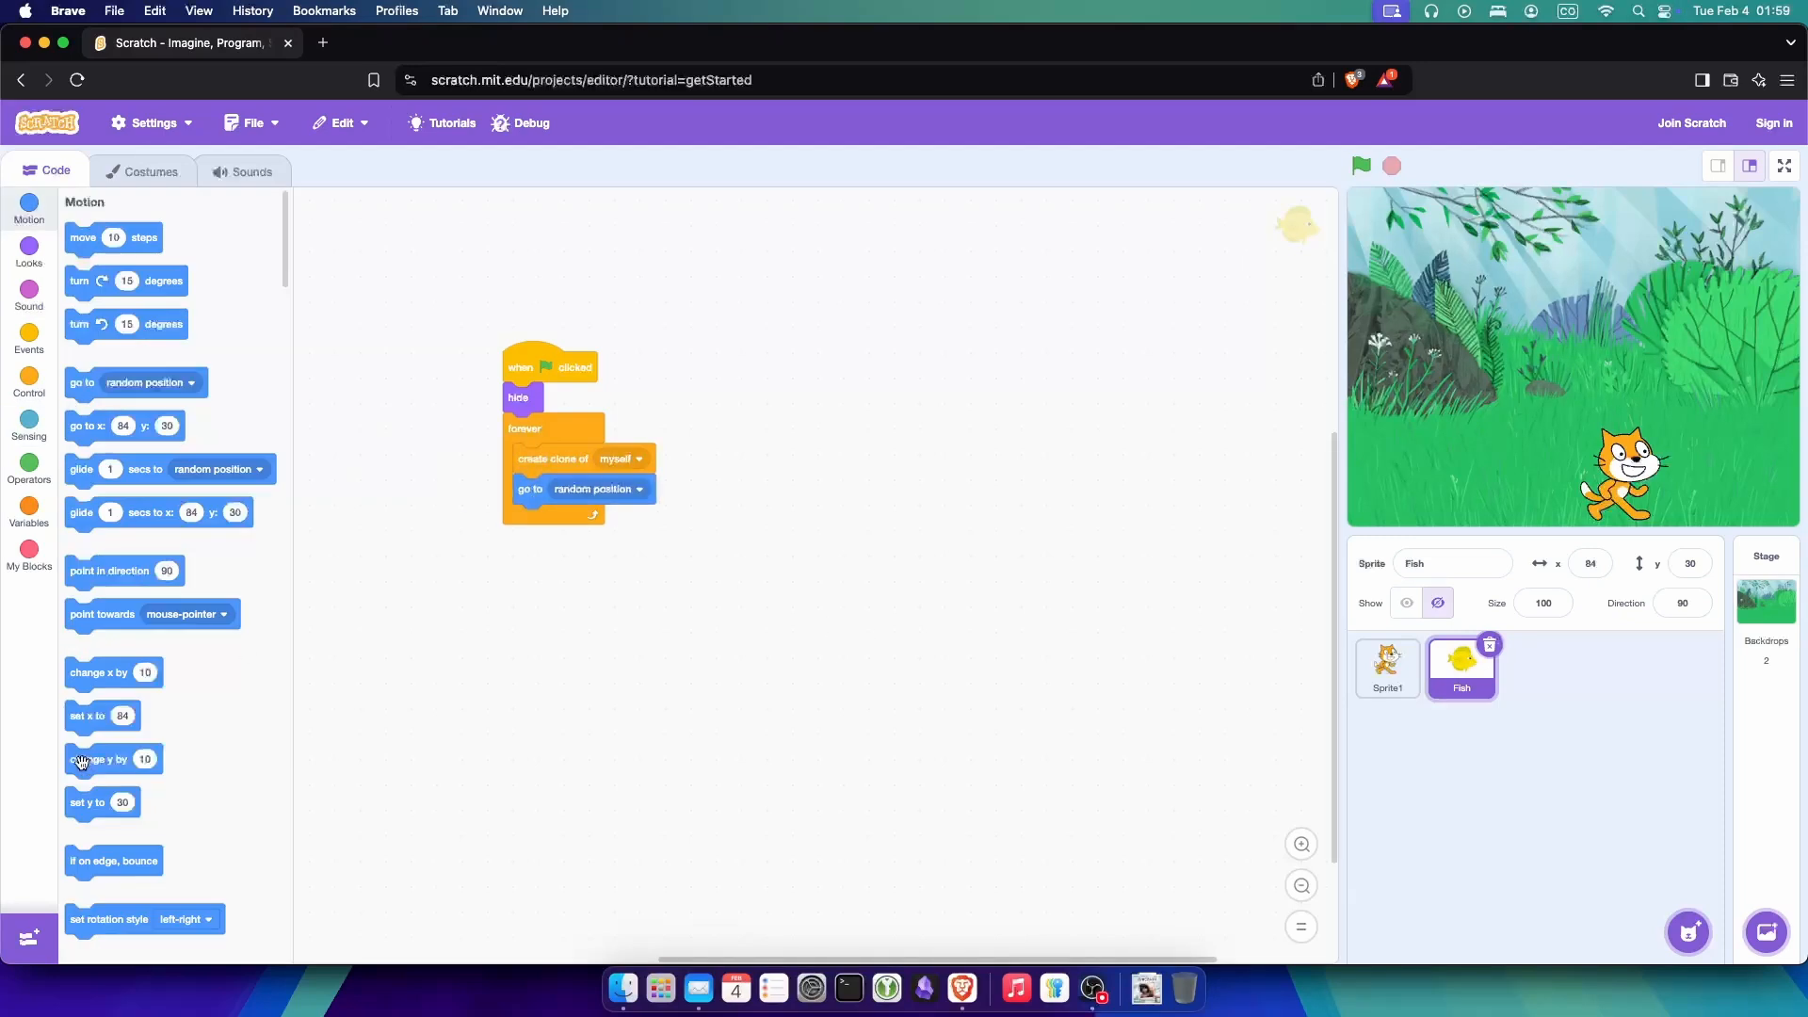
left_click(1362, 166)
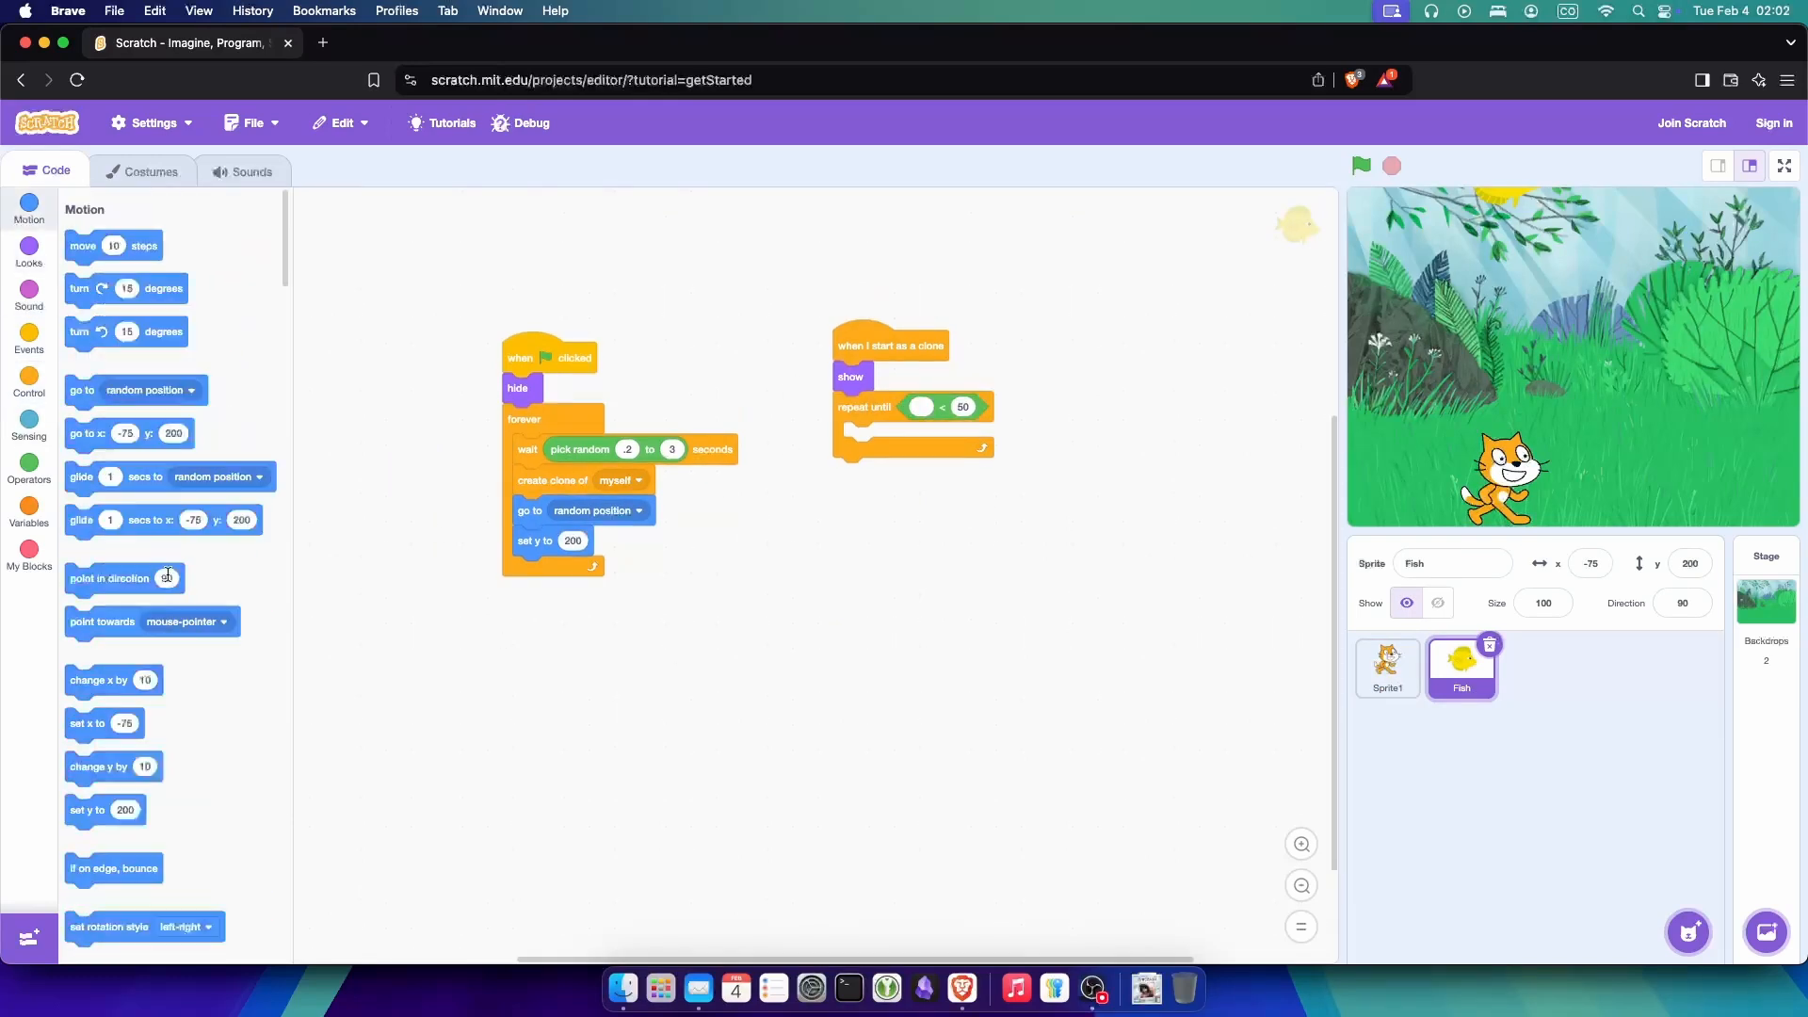
left_click(1388, 668)
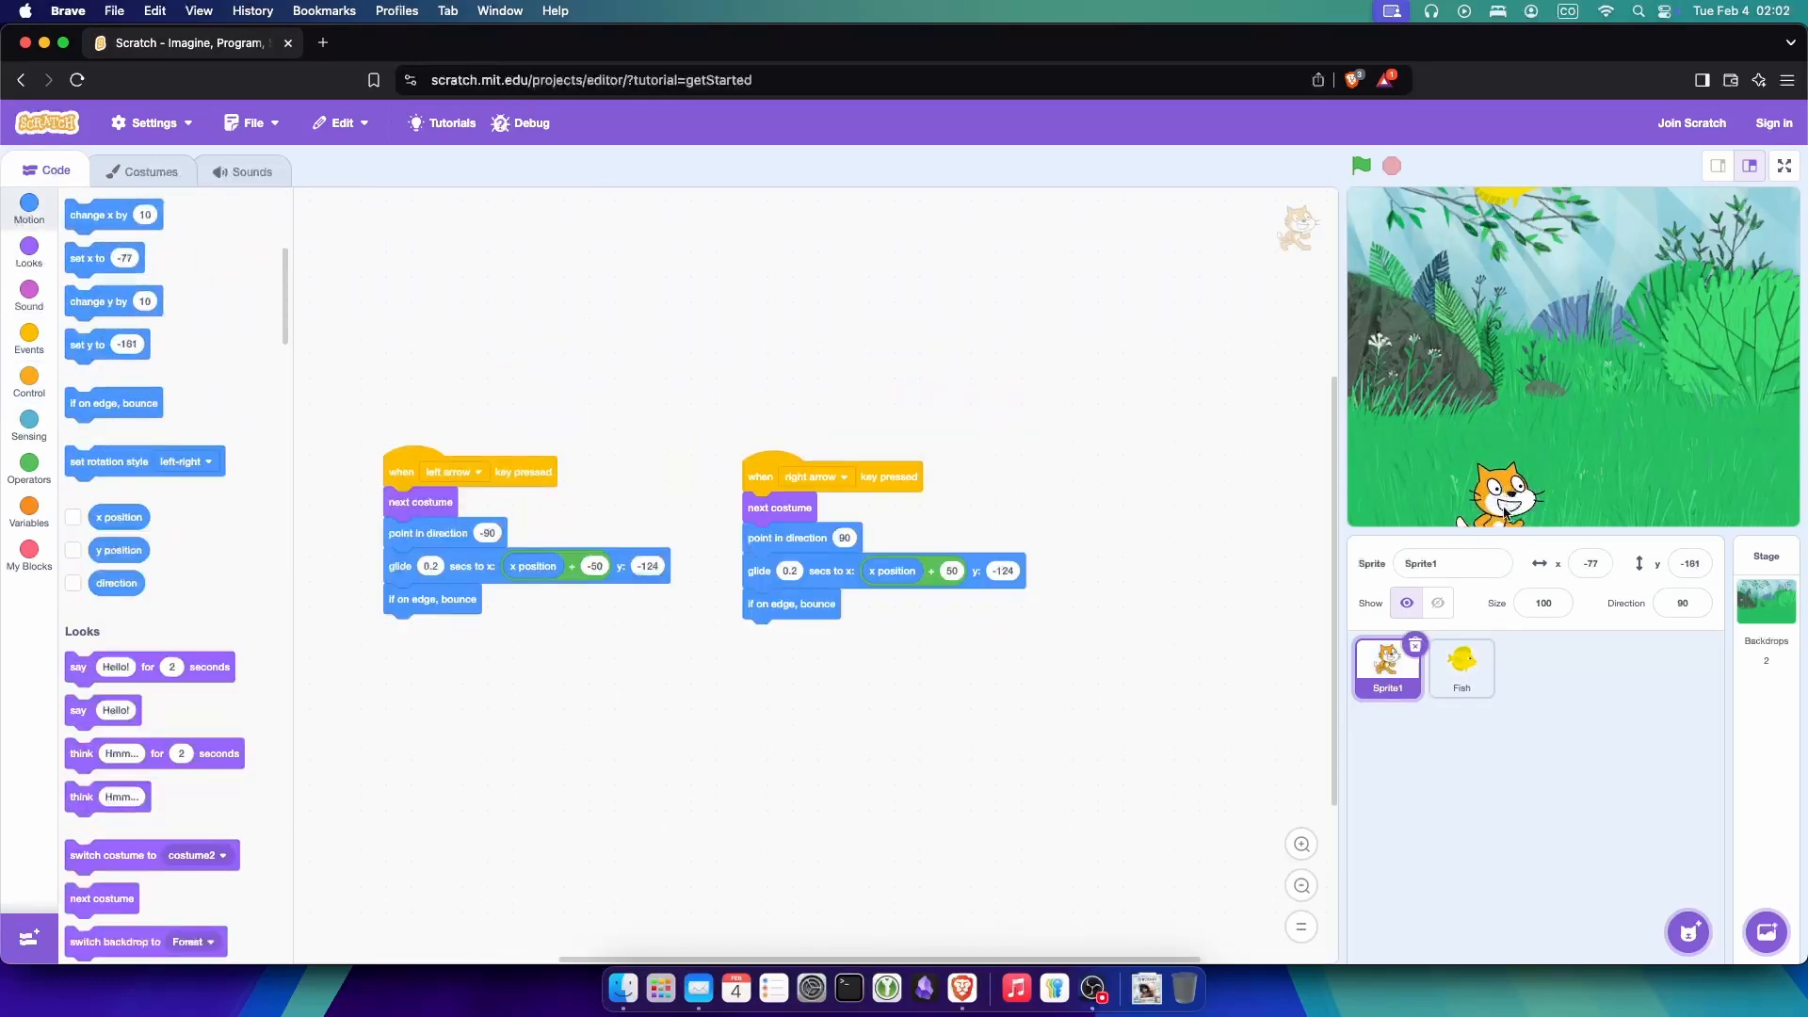
left_click(1459, 669)
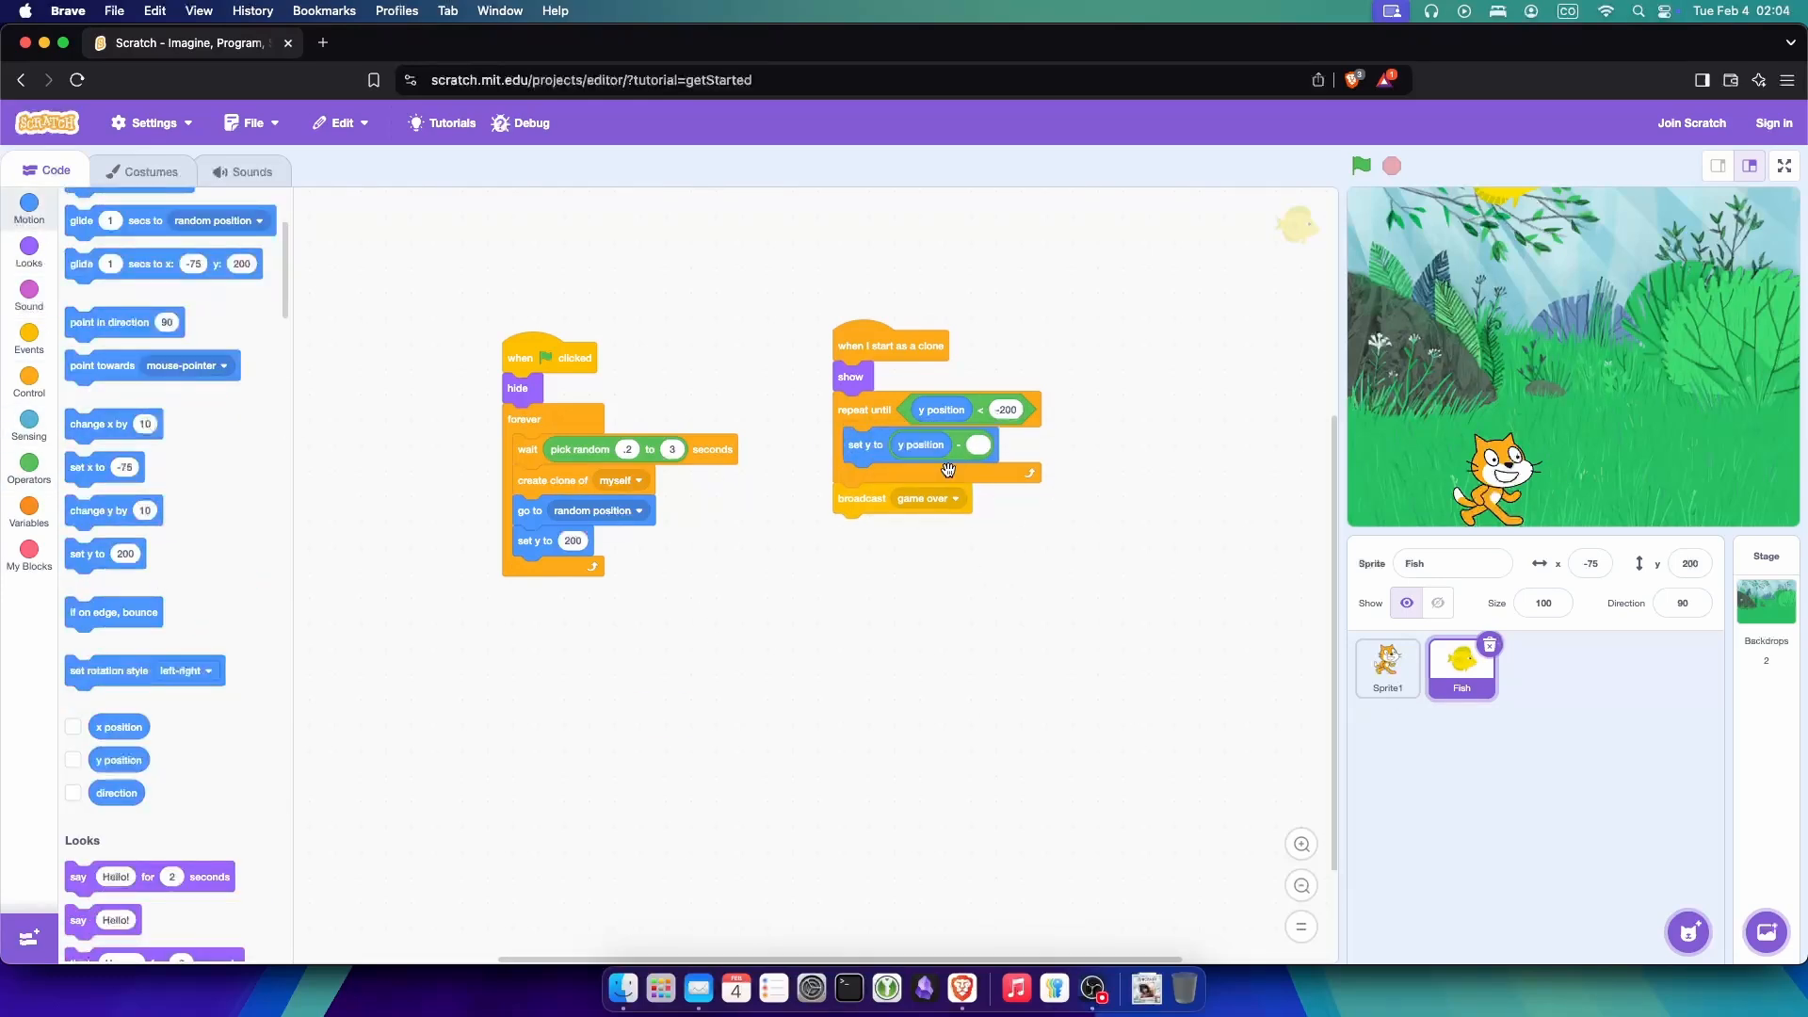
Step: Add an if touching Sprite1 condition to the clone script
left_click(27, 384)
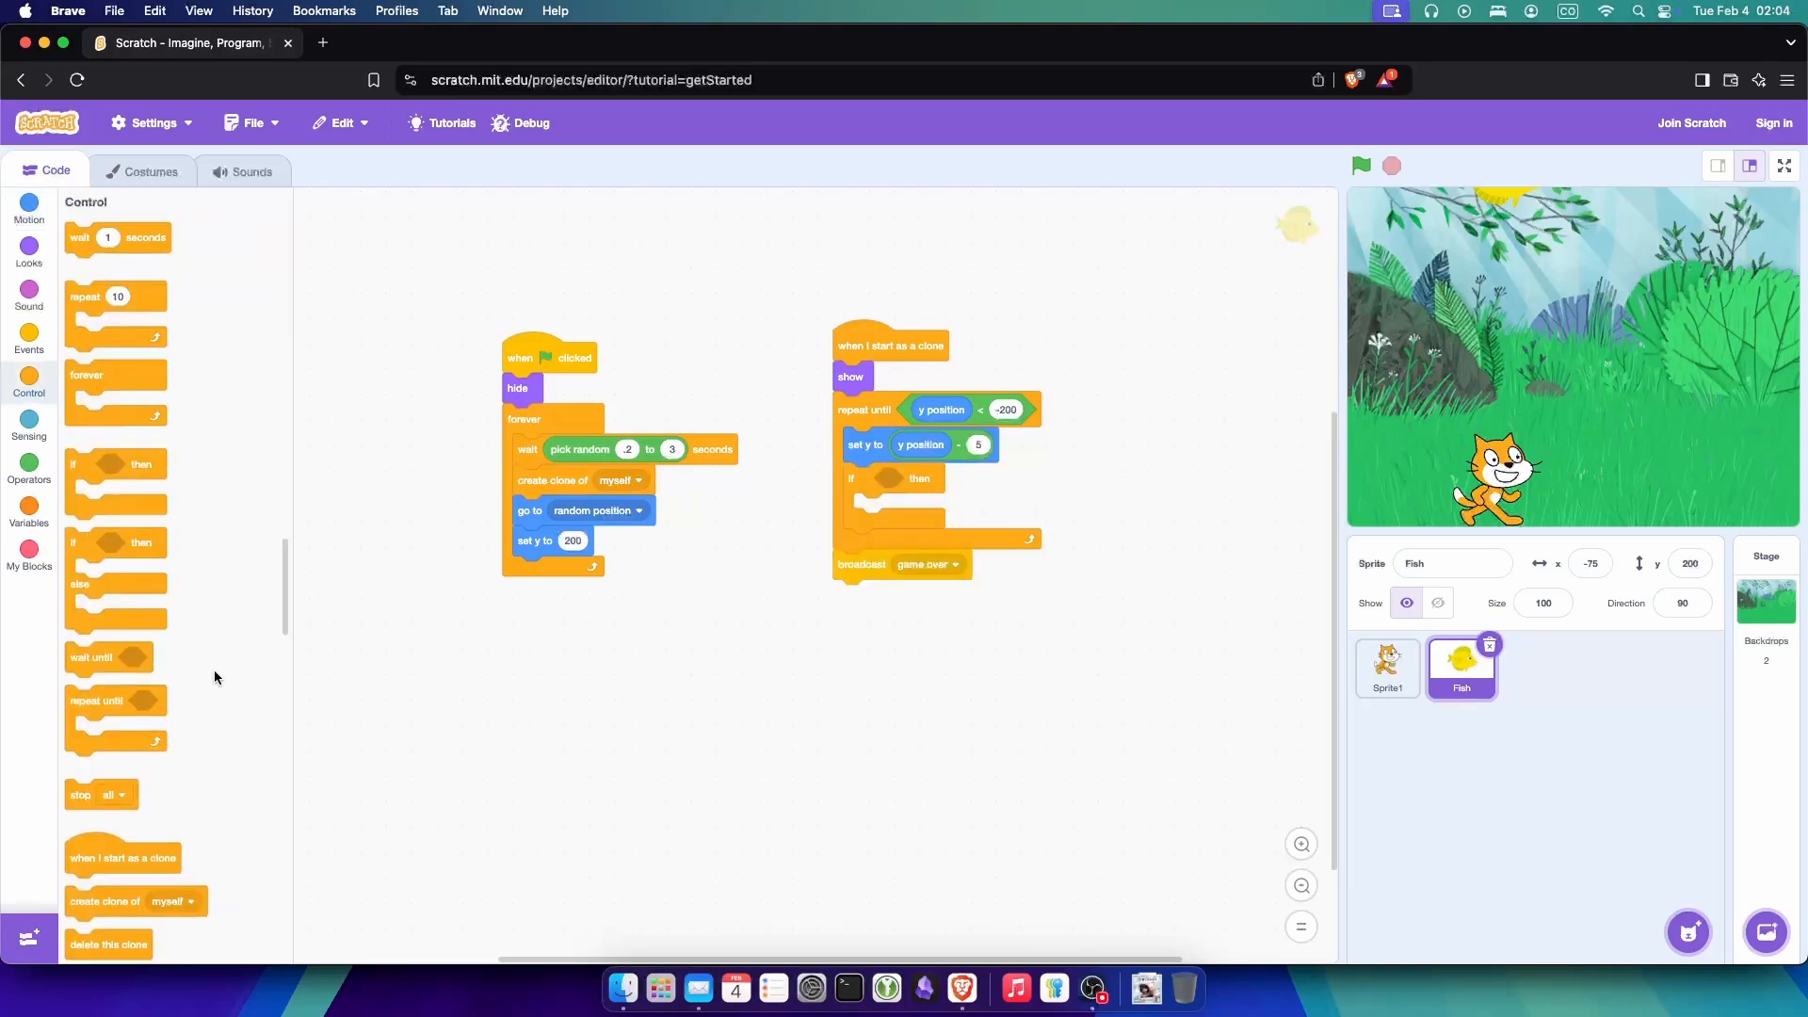
left_click(1015, 477)
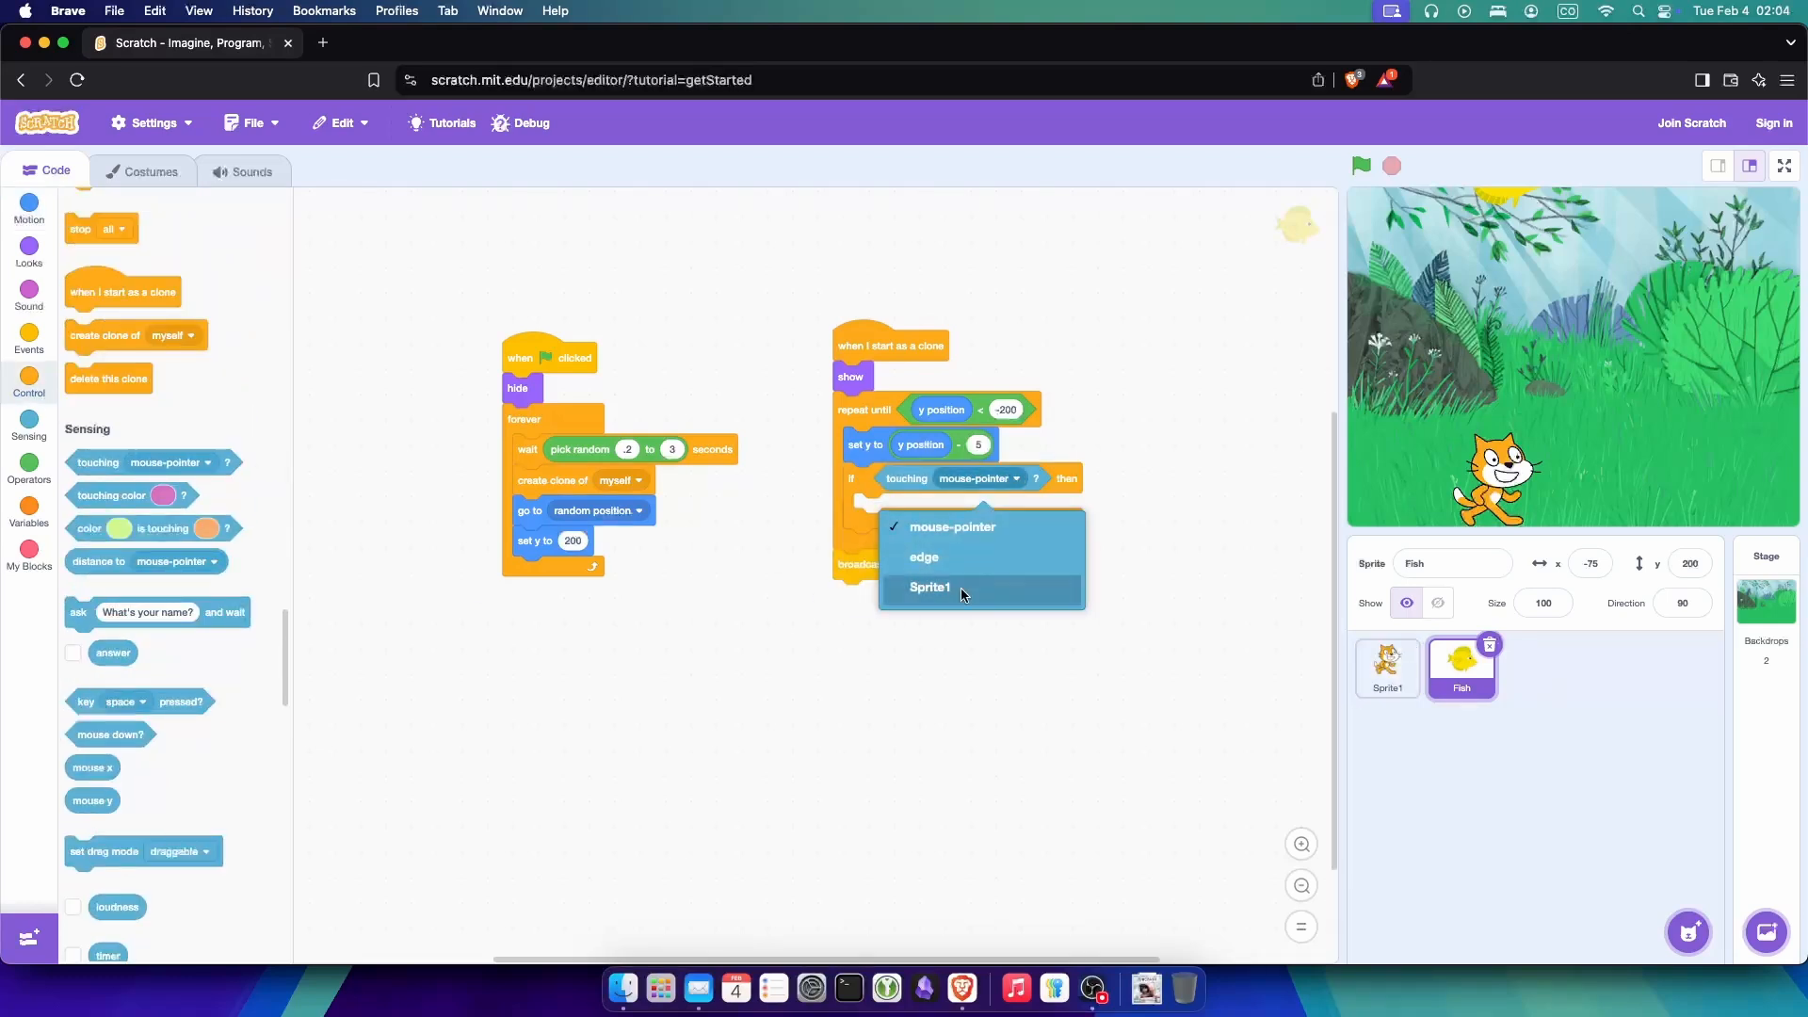
left_click(930, 587)
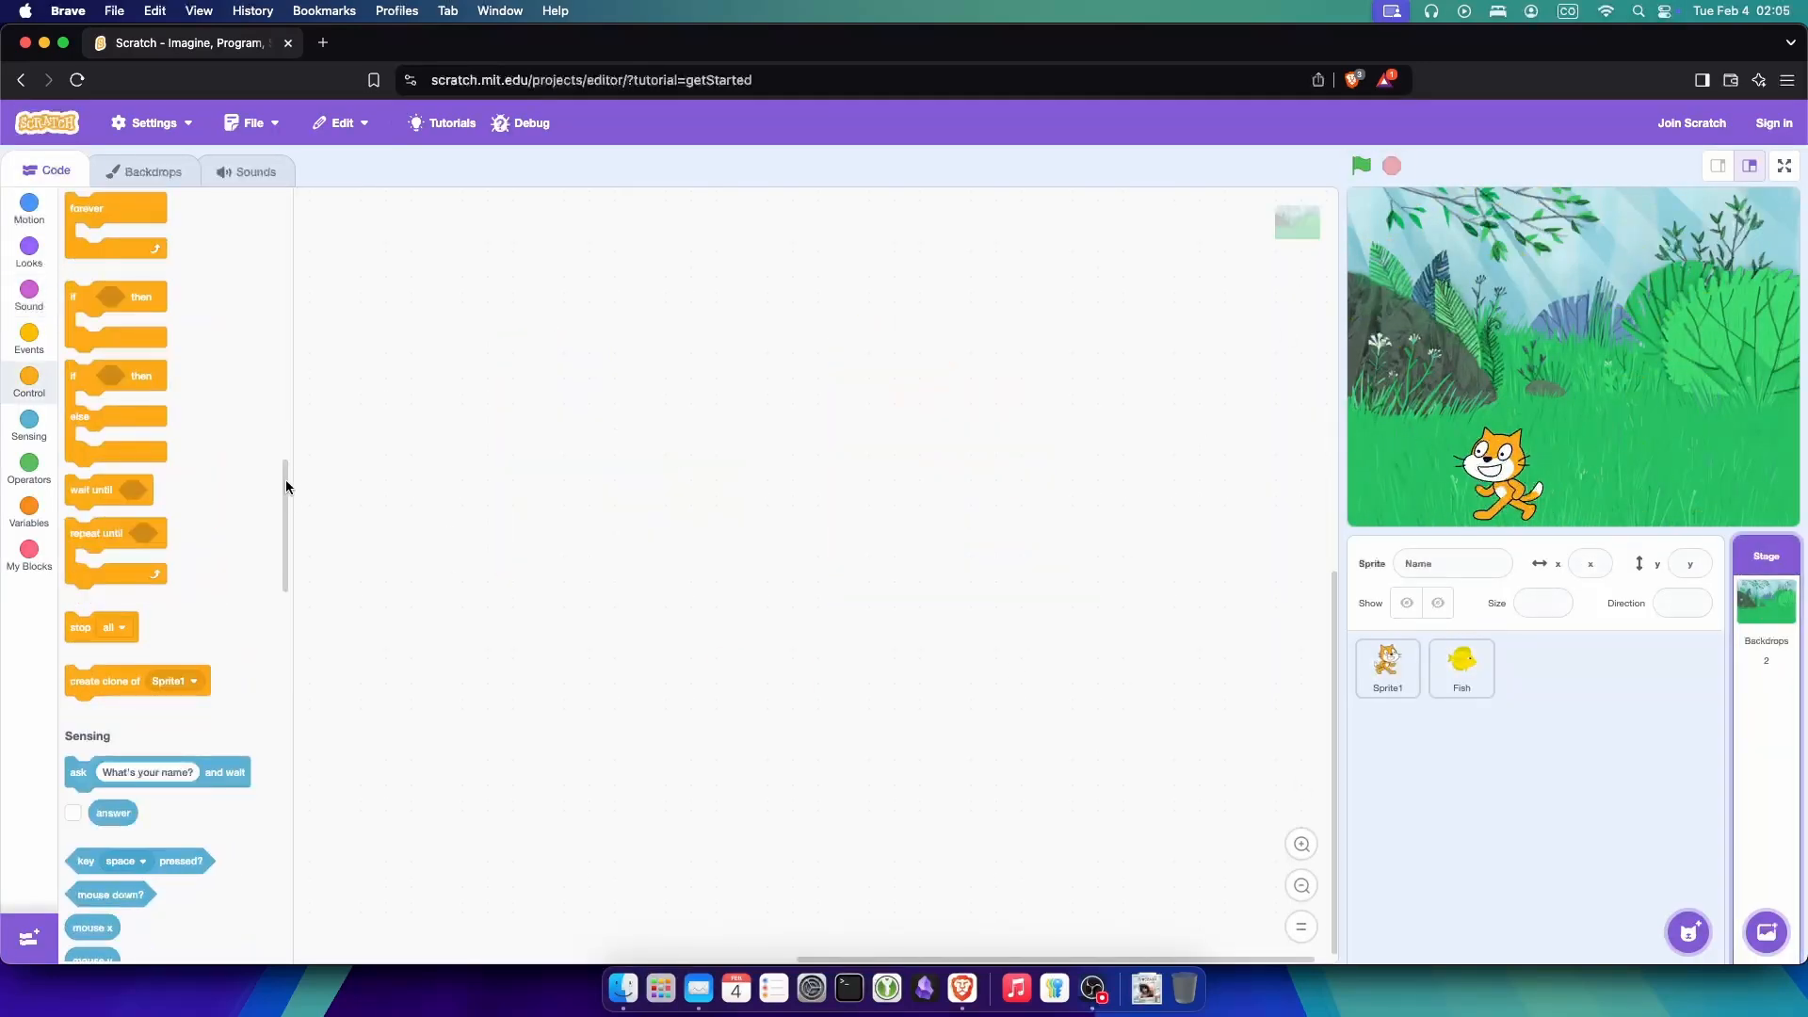
Step: Build the cat's game-over join message with score and open its Sounds tab
left_click(1387, 667)
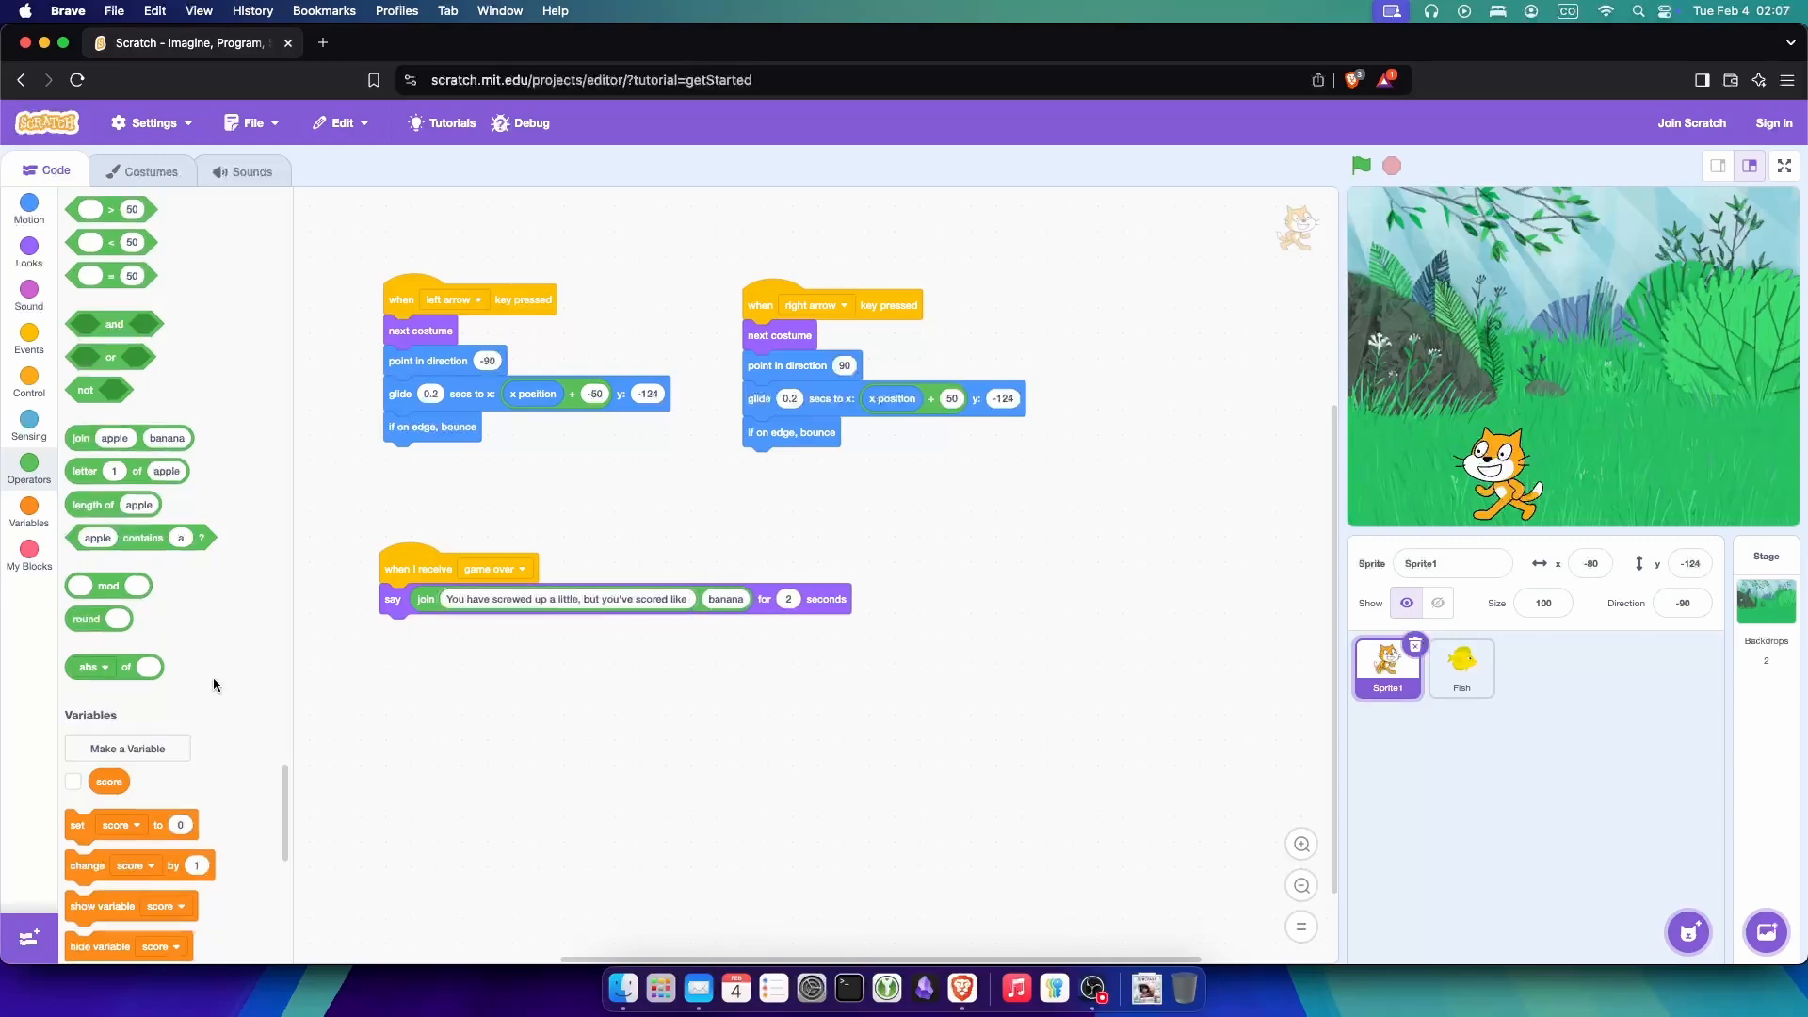
left_click(72, 781)
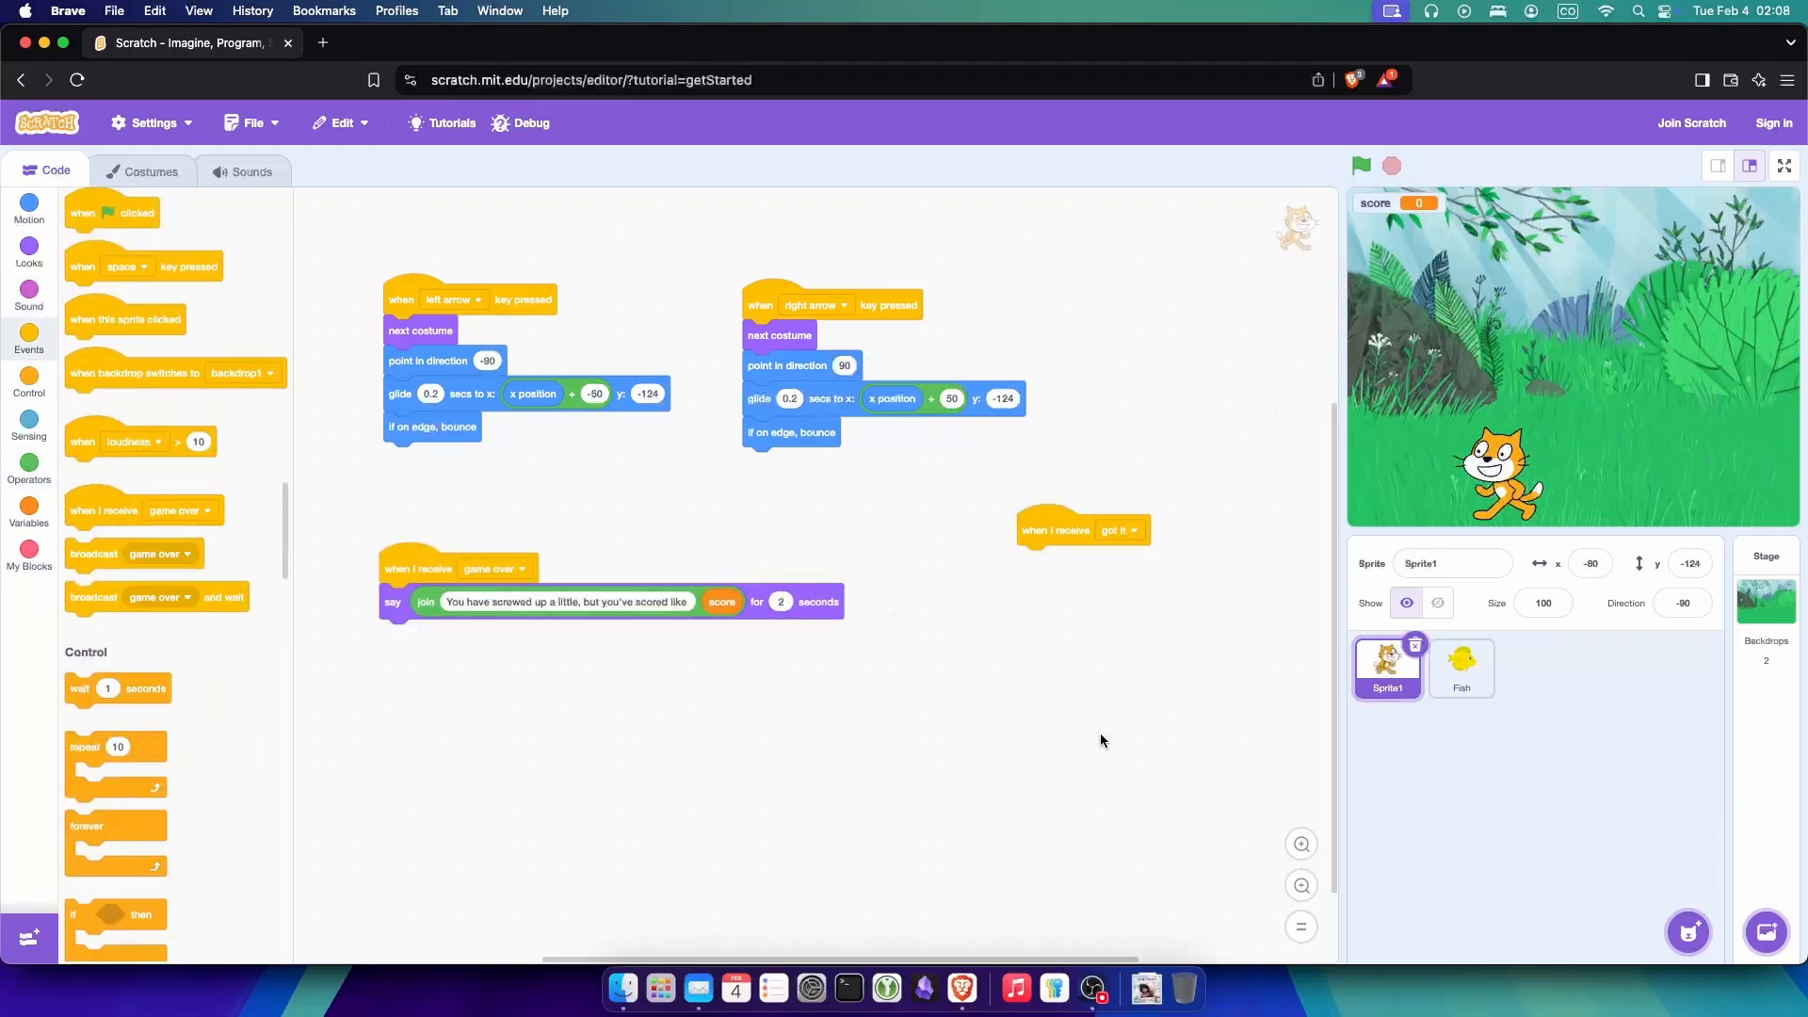
left_click(251, 170)
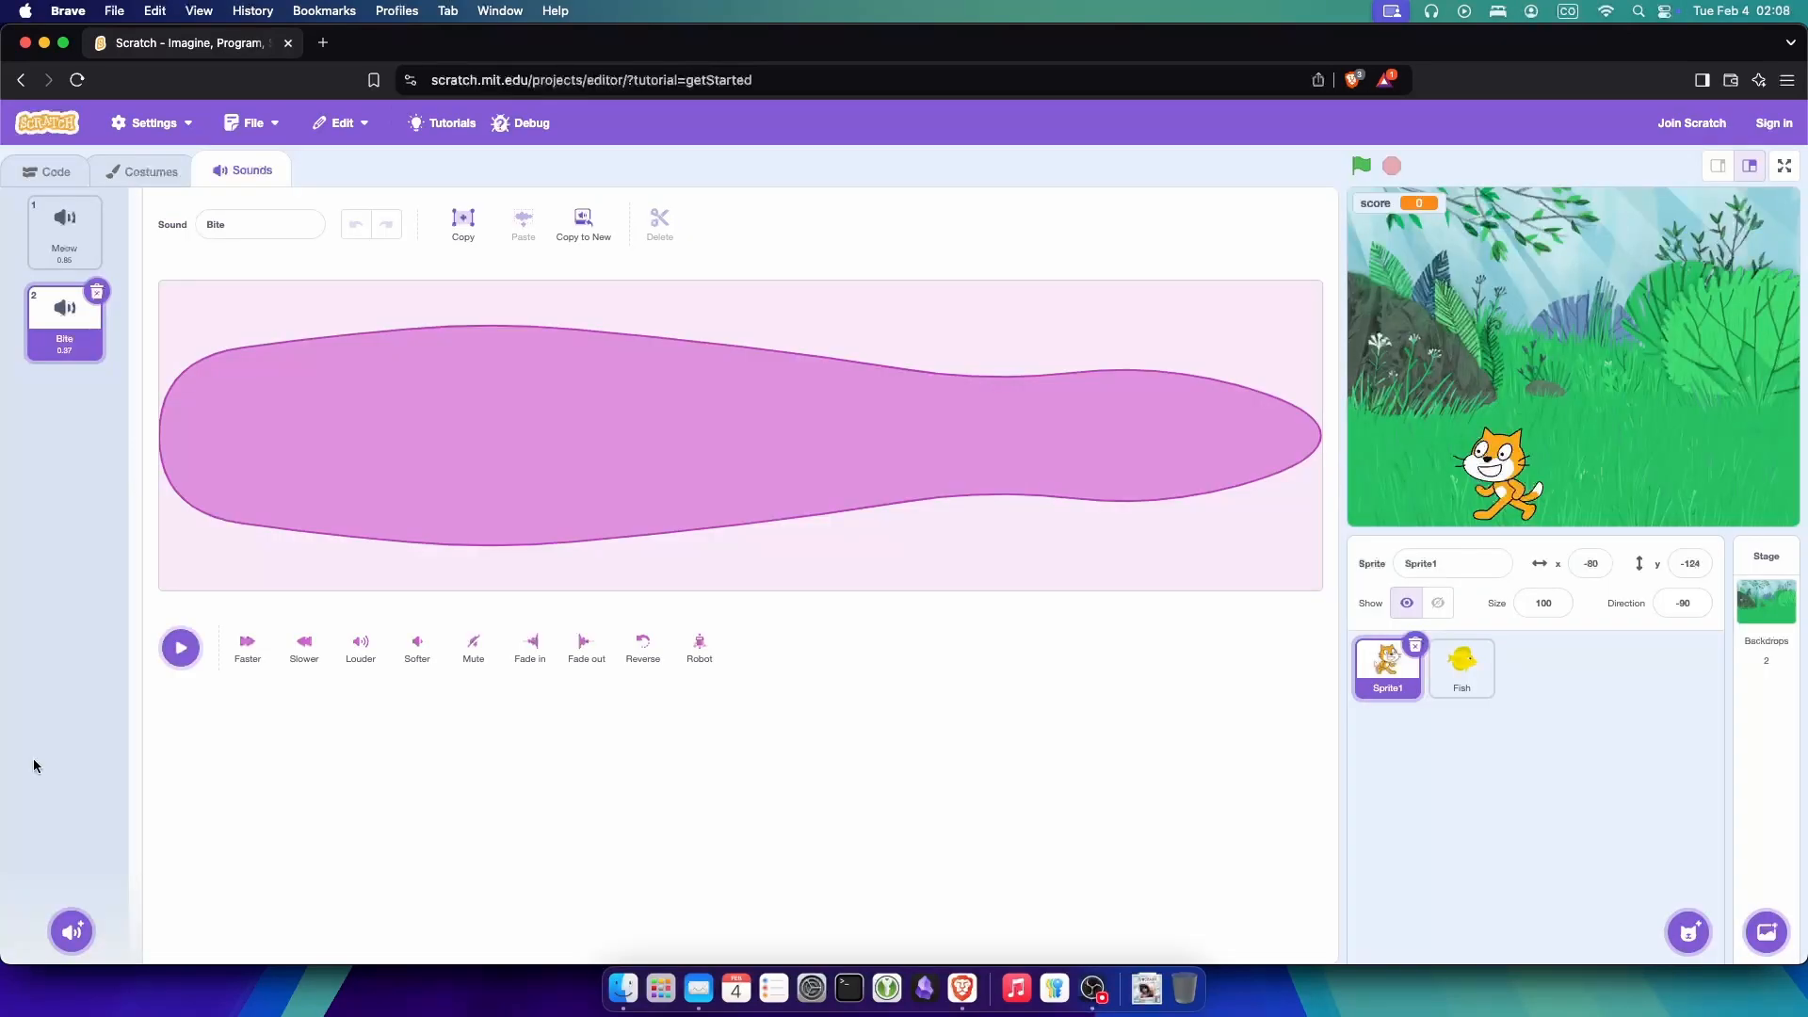
Step: Return to the cat's Code tab to add sound, score and stop-all blocks
left_click(48, 171)
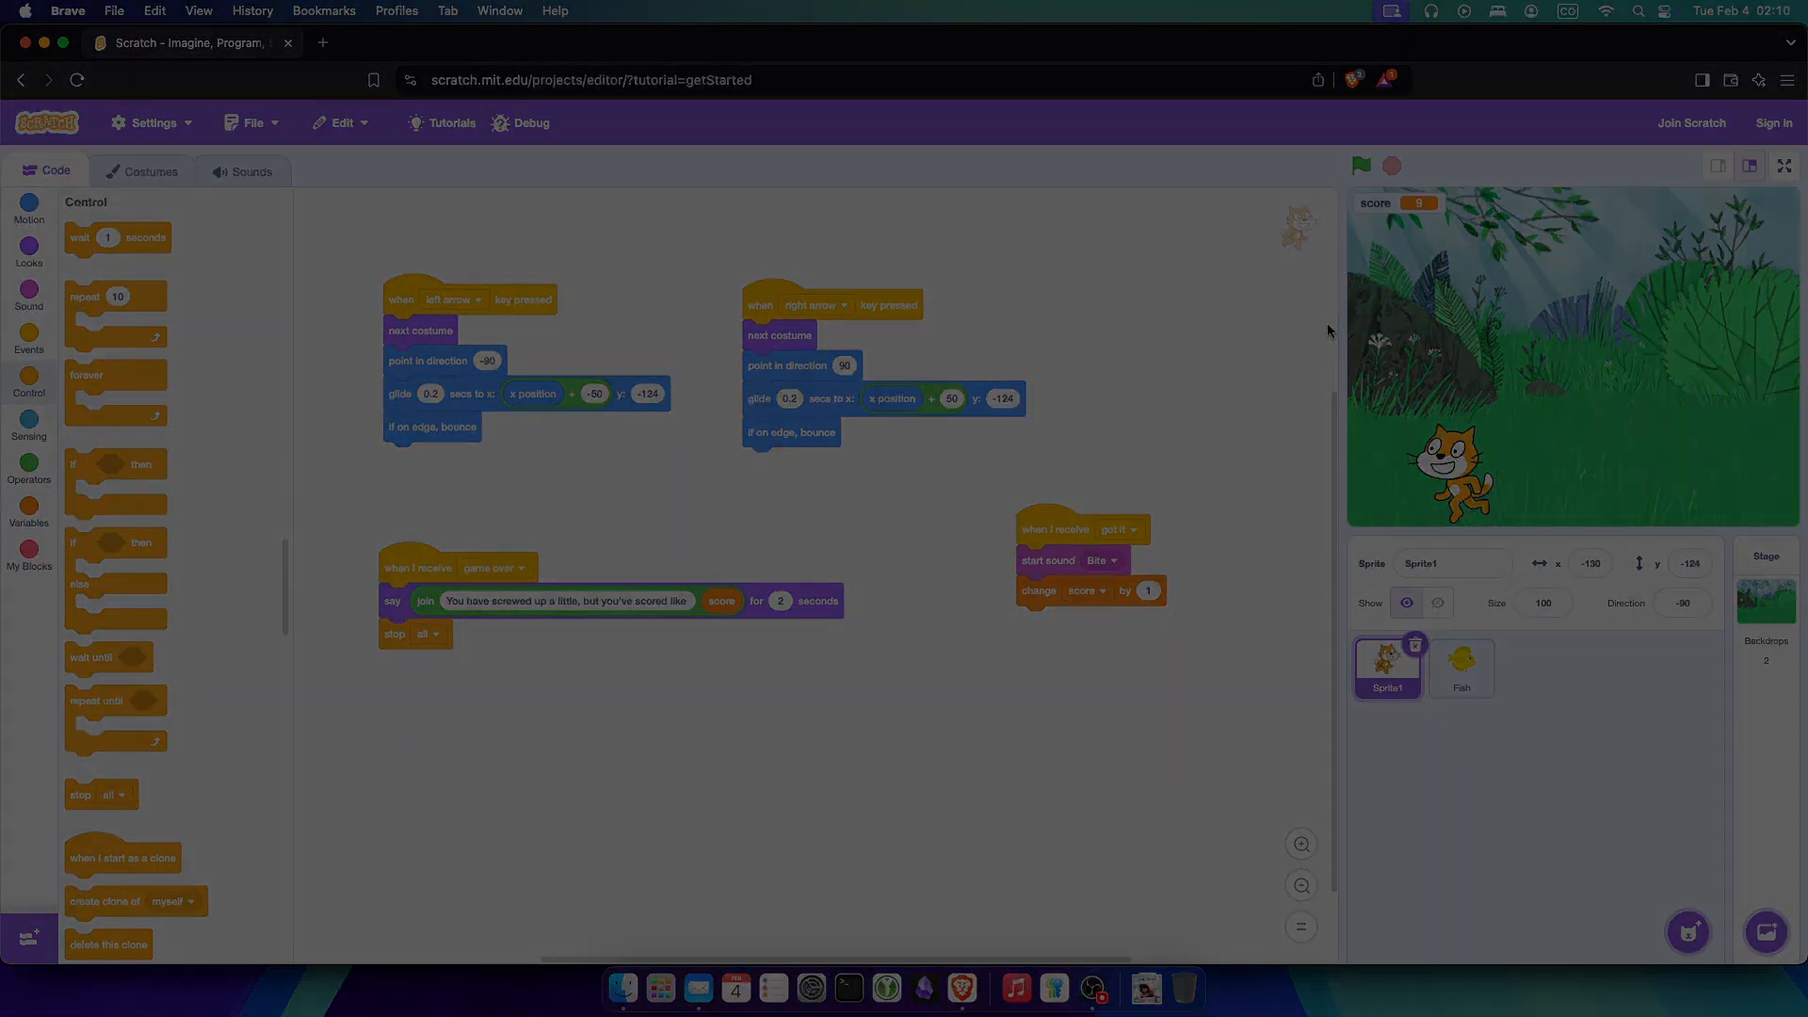
Step: Run the game with the green flag and play until game over at score 30
left_click(1361, 165)
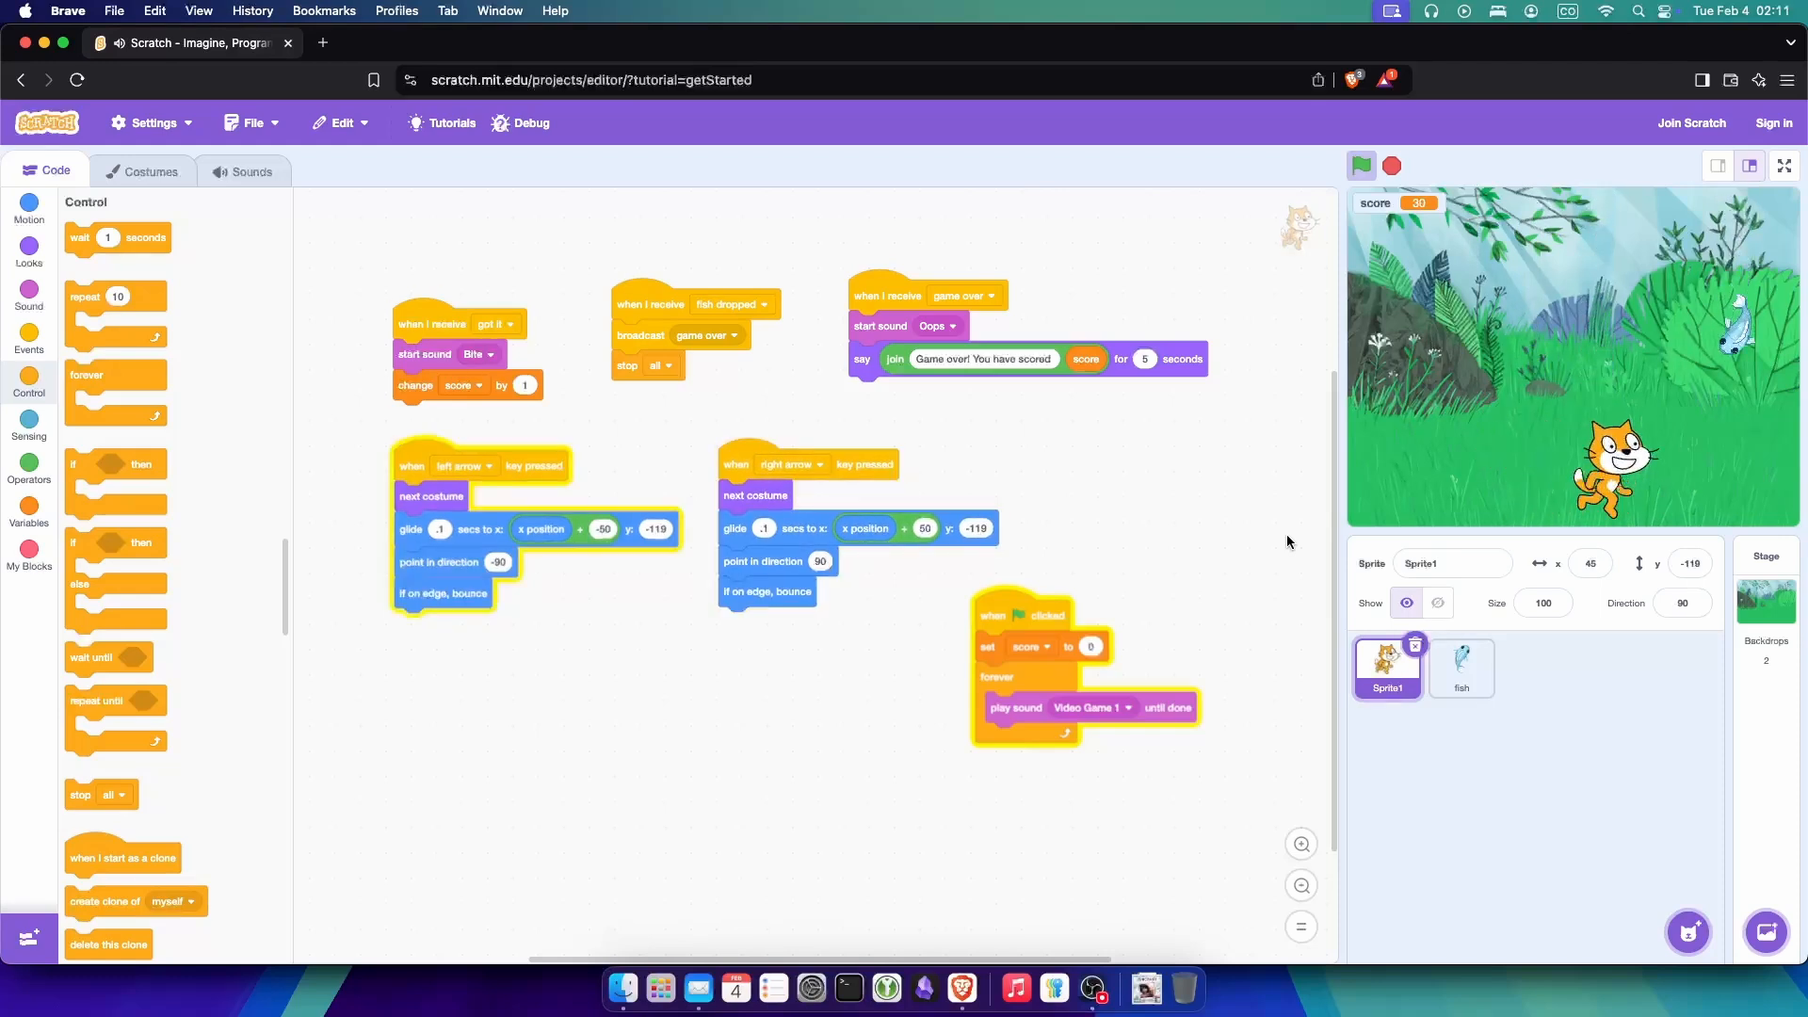
left_click(1361, 166)
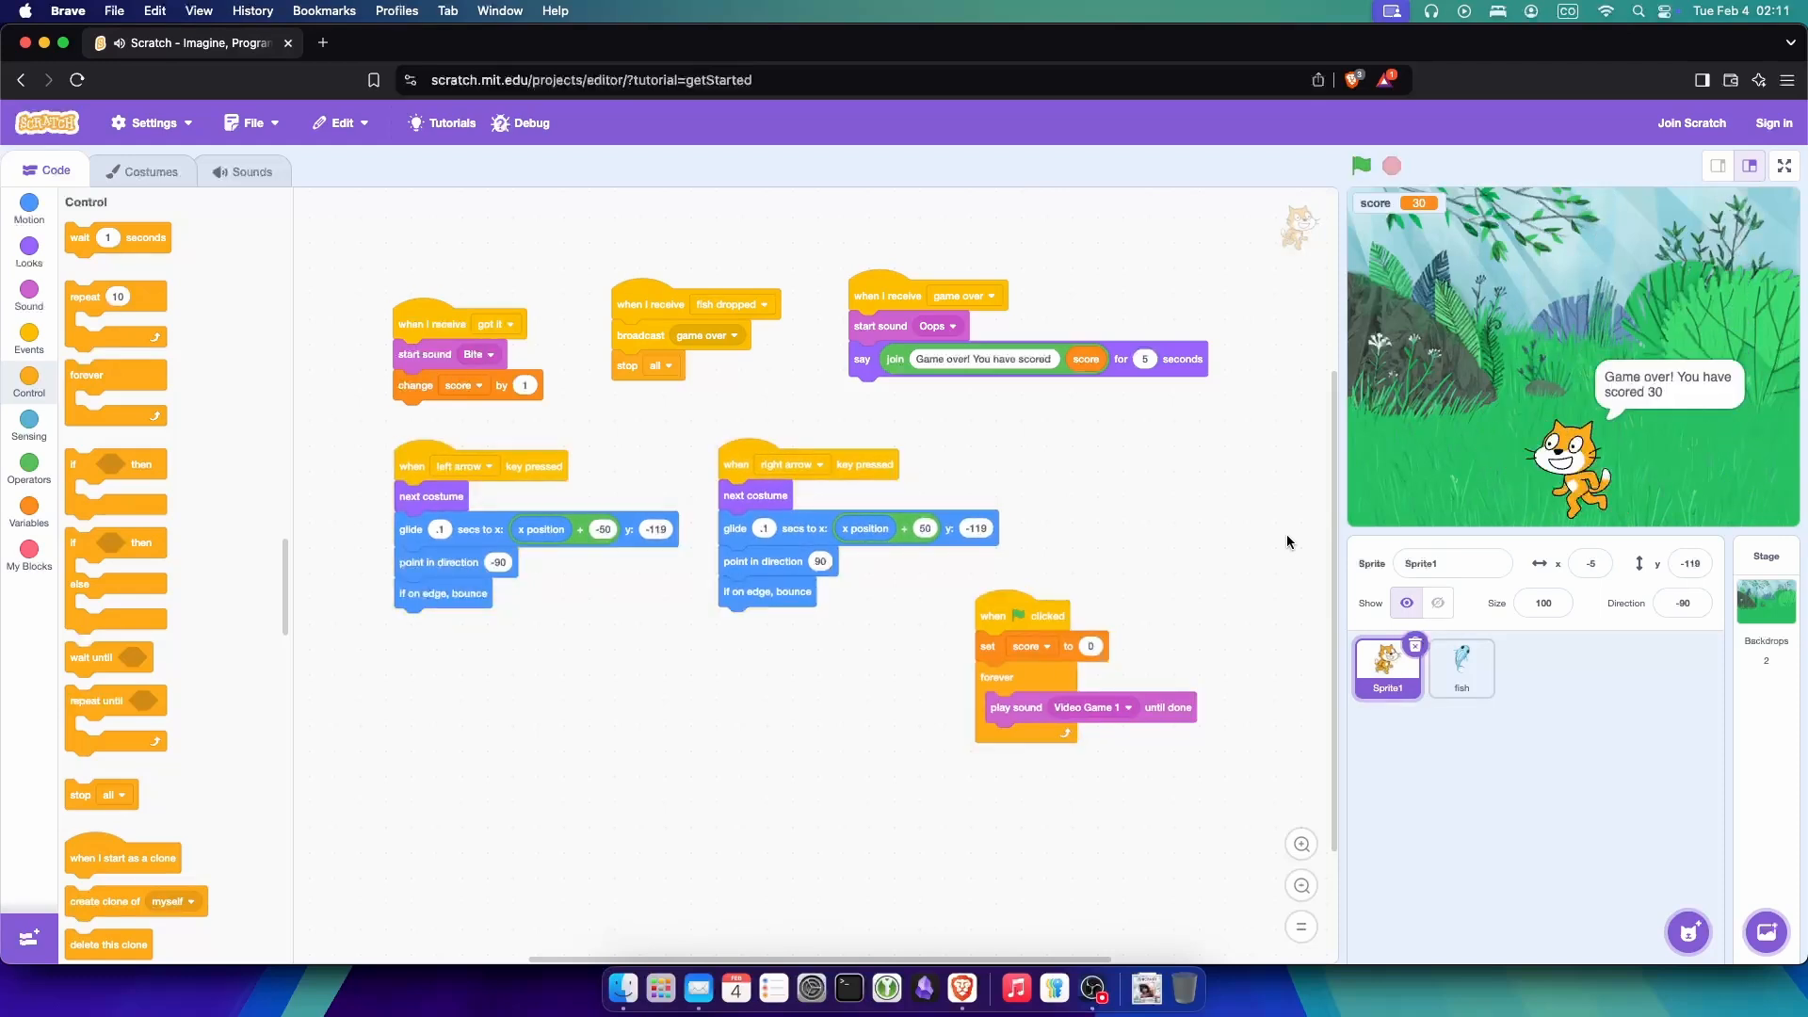